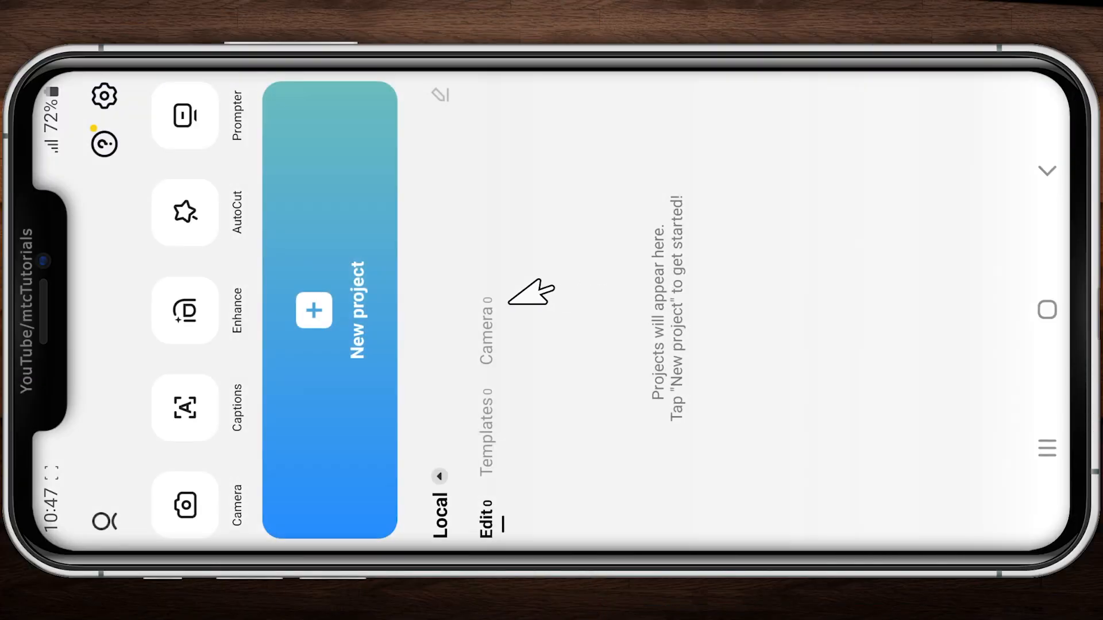
Create a new project containing the 3-second transparent stock clip.
{"action": "left_click", "coordinate": [331, 311]}
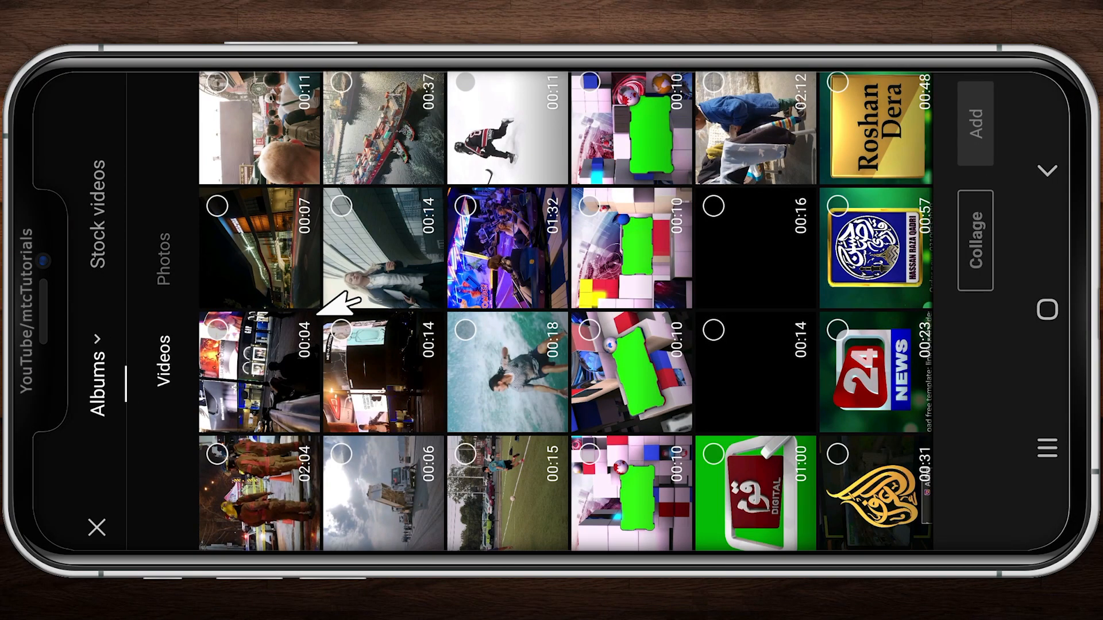
{"action": "mouse_move", "coordinate": [151, 271]}
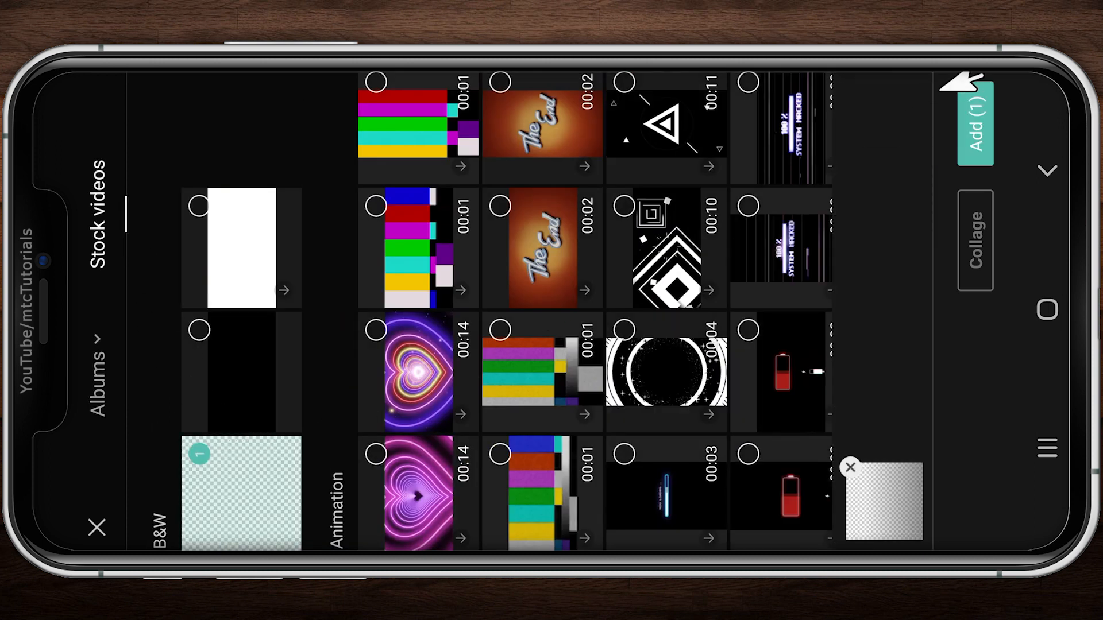
{"action": "left_click", "coordinate": [974, 119]}
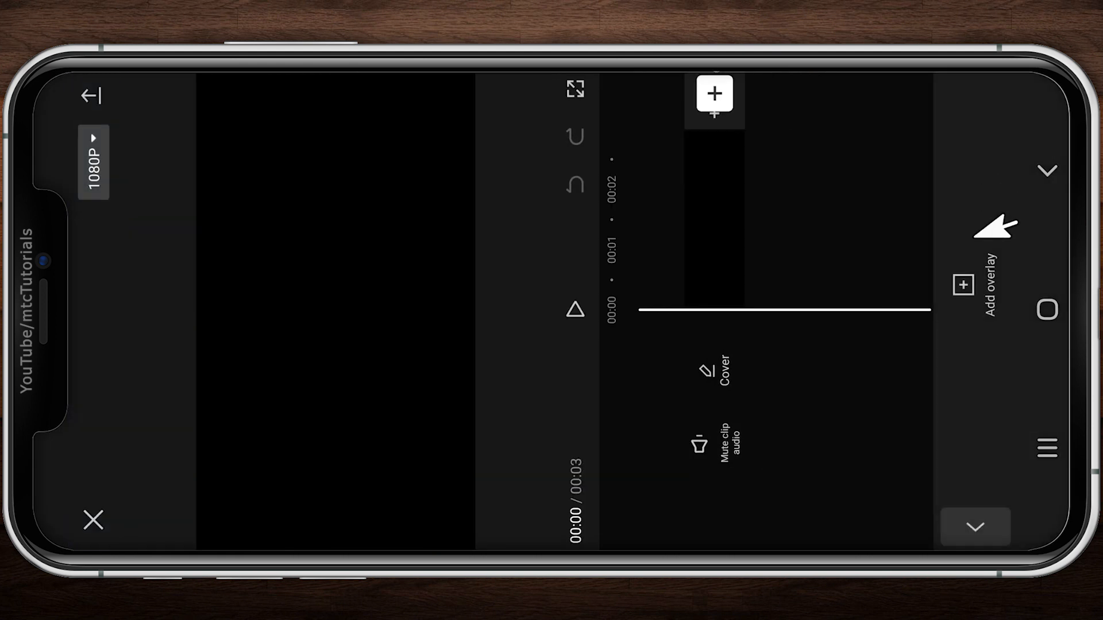
Overlay the green-screen frame video and the firefighters footage on the blank clip.
{"action": "left_click", "coordinate": [713, 95]}
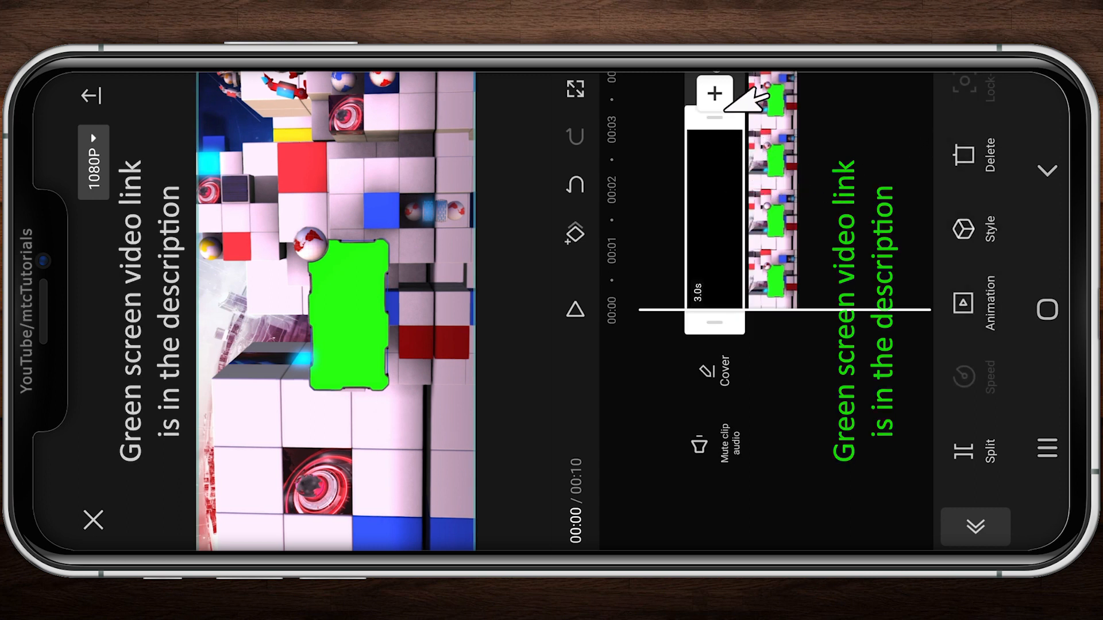
{"action": "left_click", "coordinate": [713, 94]}
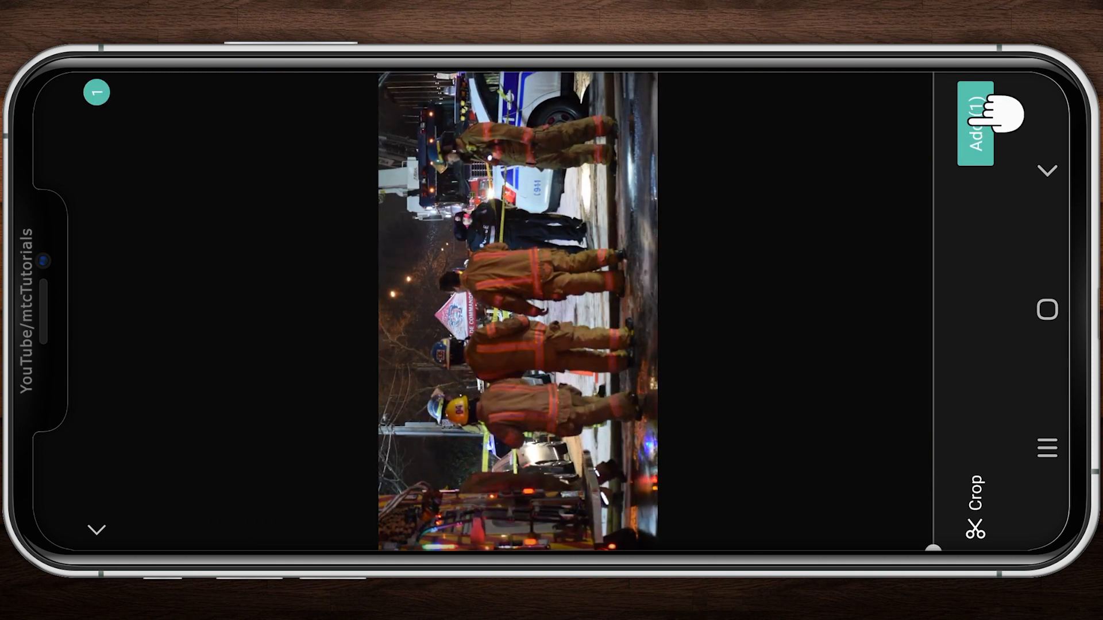
{"action": "left_click", "coordinate": [975, 123]}
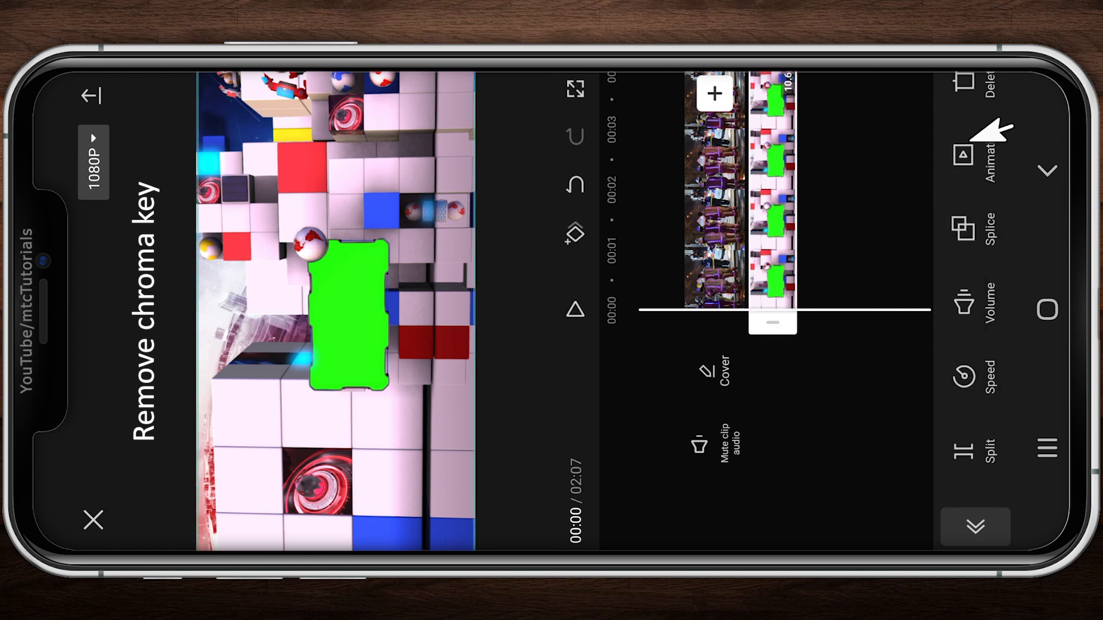
Chroma-key the green out of the frame overlay and split the footage at 00:10.
{"action": "scroll", "scroll_direction": "down", "scroll_amount": 3}
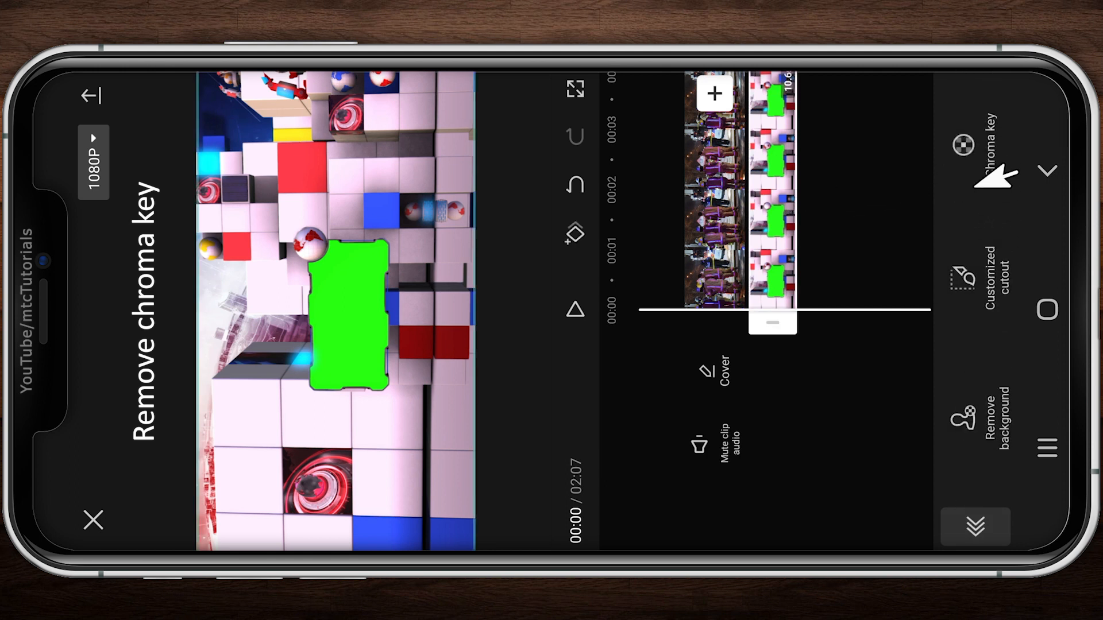
{"action": "left_click", "coordinate": [976, 145]}
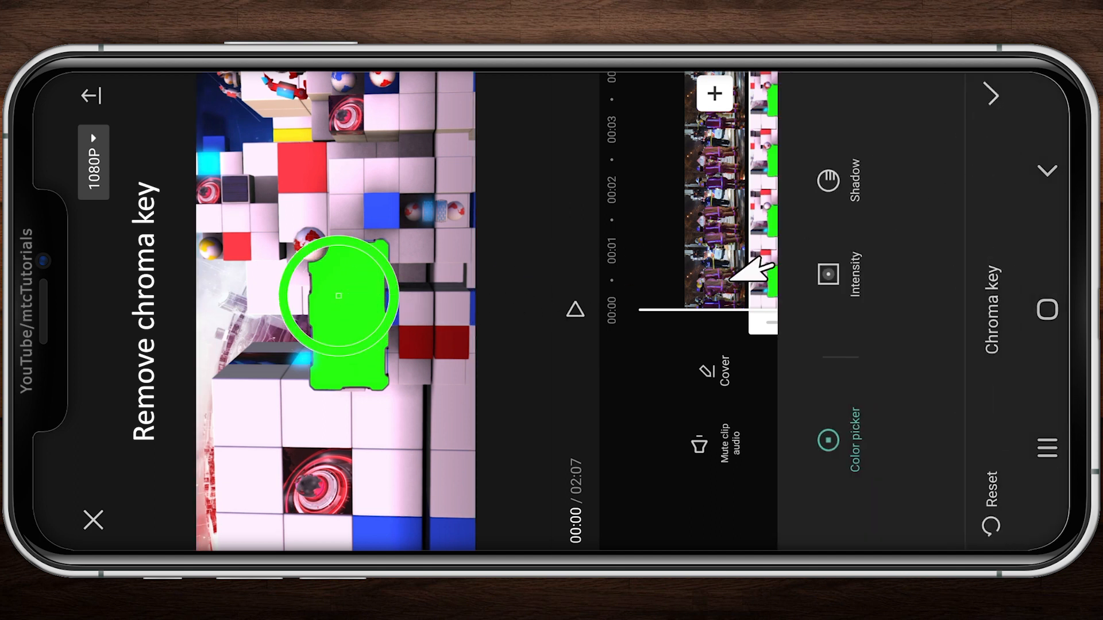
{"action": "left_click", "coordinate": [828, 282]}
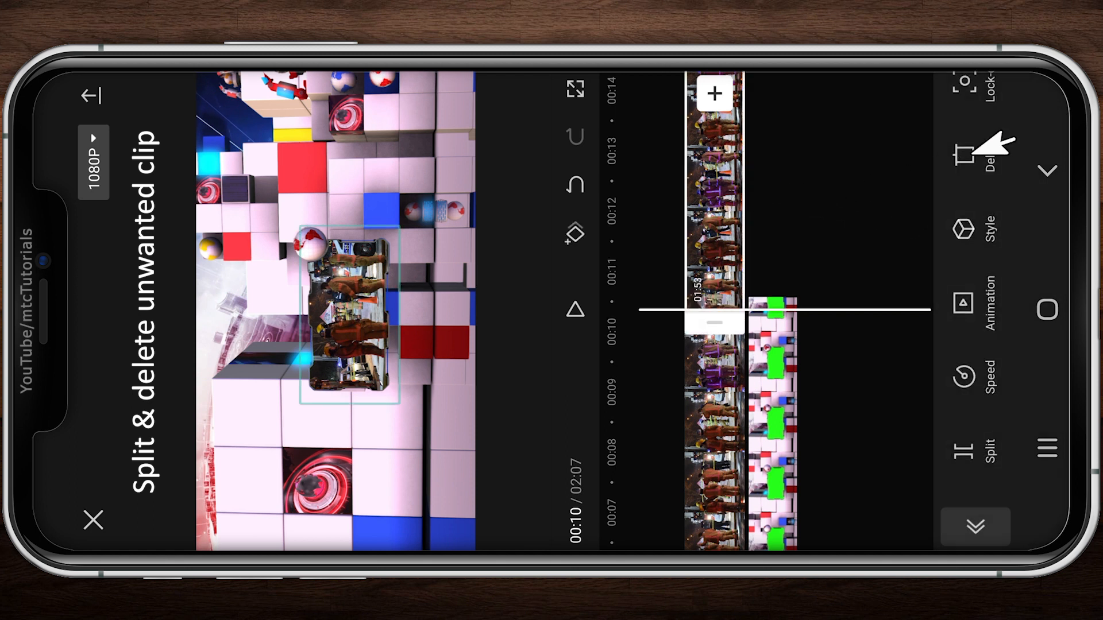
Delete the footage segment past 10 seconds and select the frame overlay clip.
{"action": "left_click", "coordinate": [988, 148]}
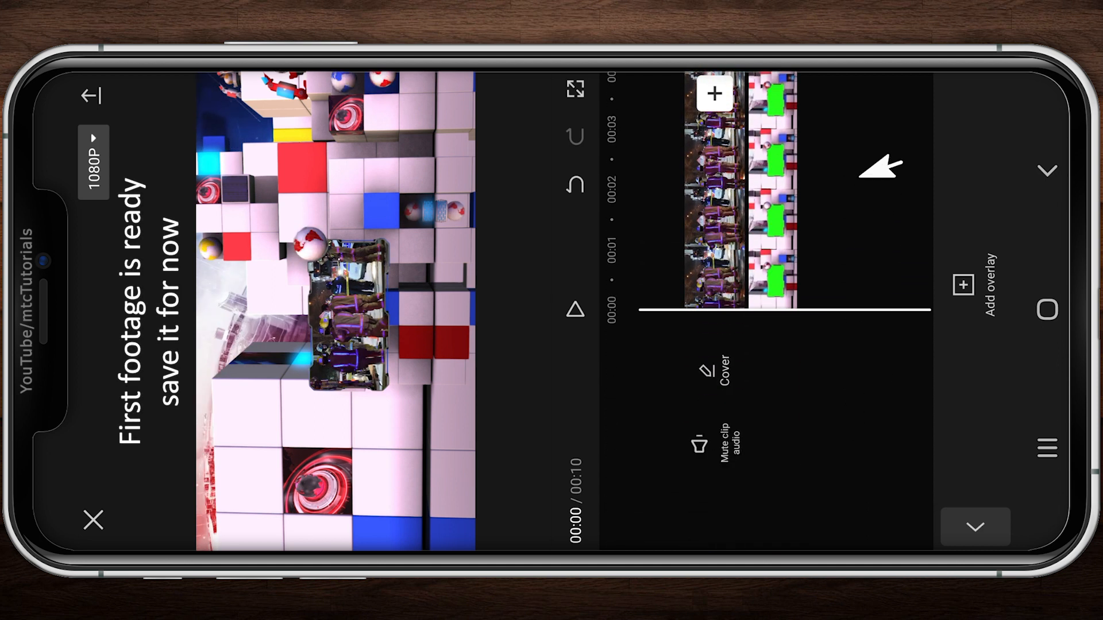
{"action": "mouse_move", "coordinate": [746, 282]}
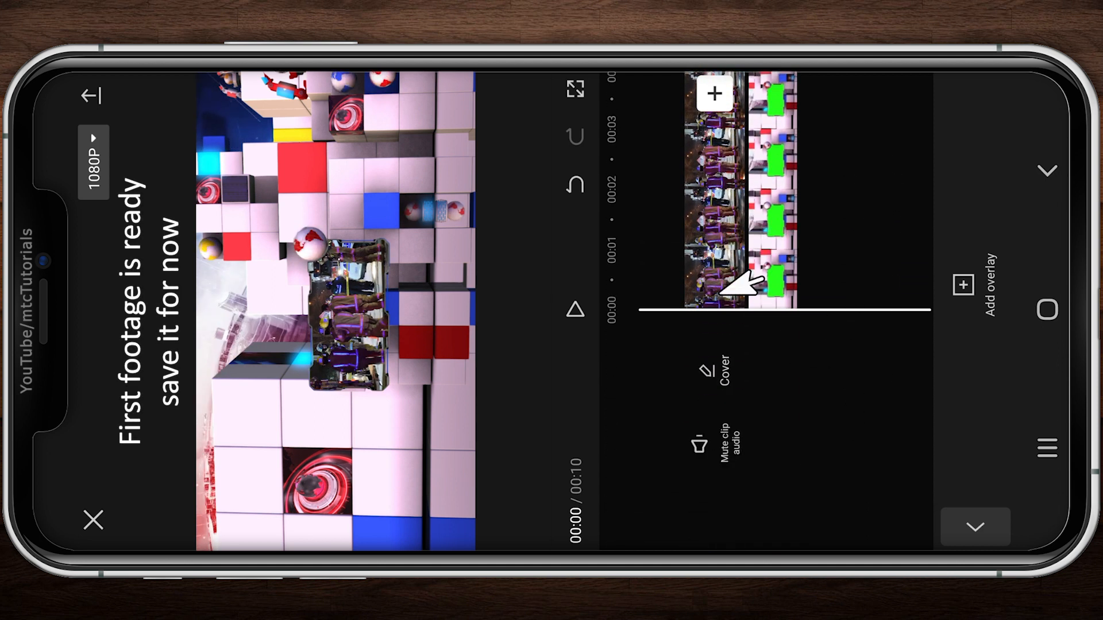
{"action": "left_click", "coordinate": [699, 447]}
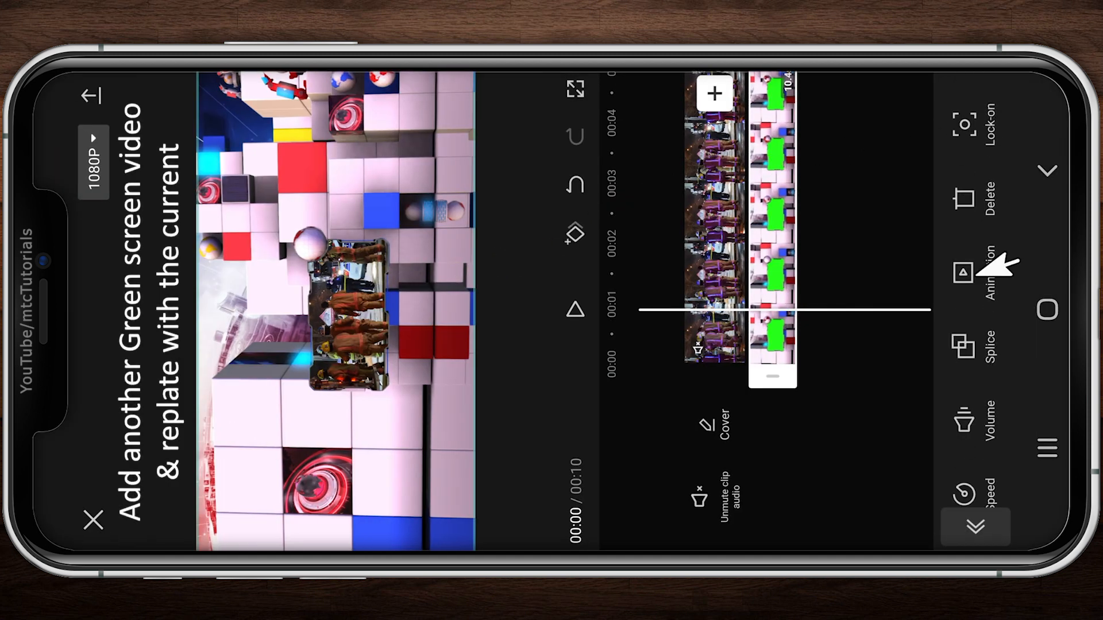
Replace the frame overlay with an angled green-screen video and begin replacing the footage.
{"action": "left_click", "coordinate": [714, 94]}
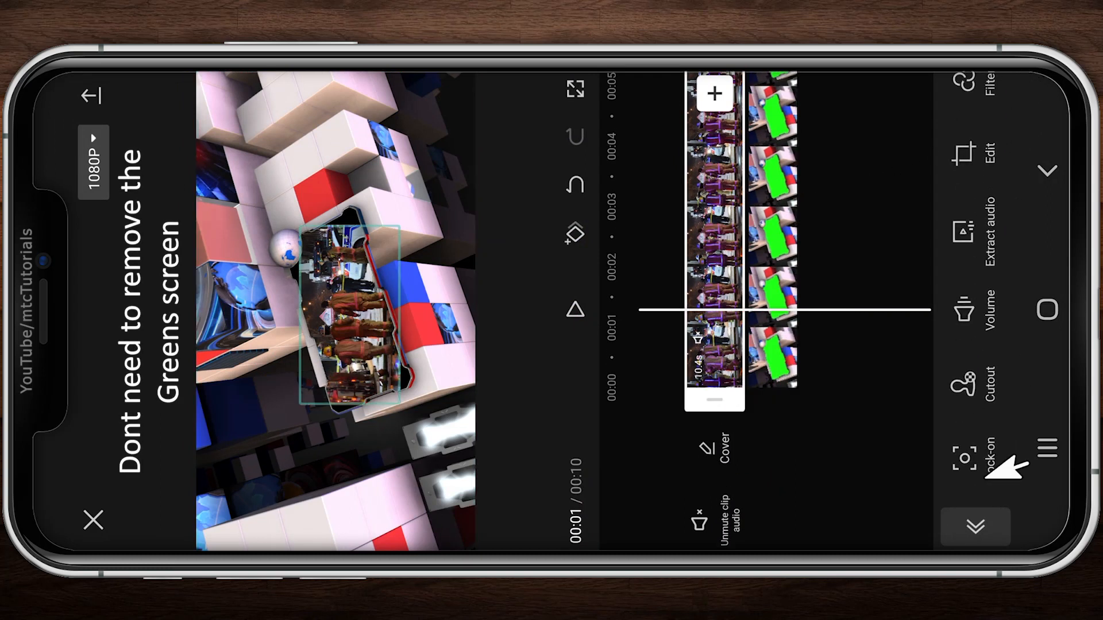
{"action": "scroll", "scroll_direction": "down", "scroll_amount": 3}
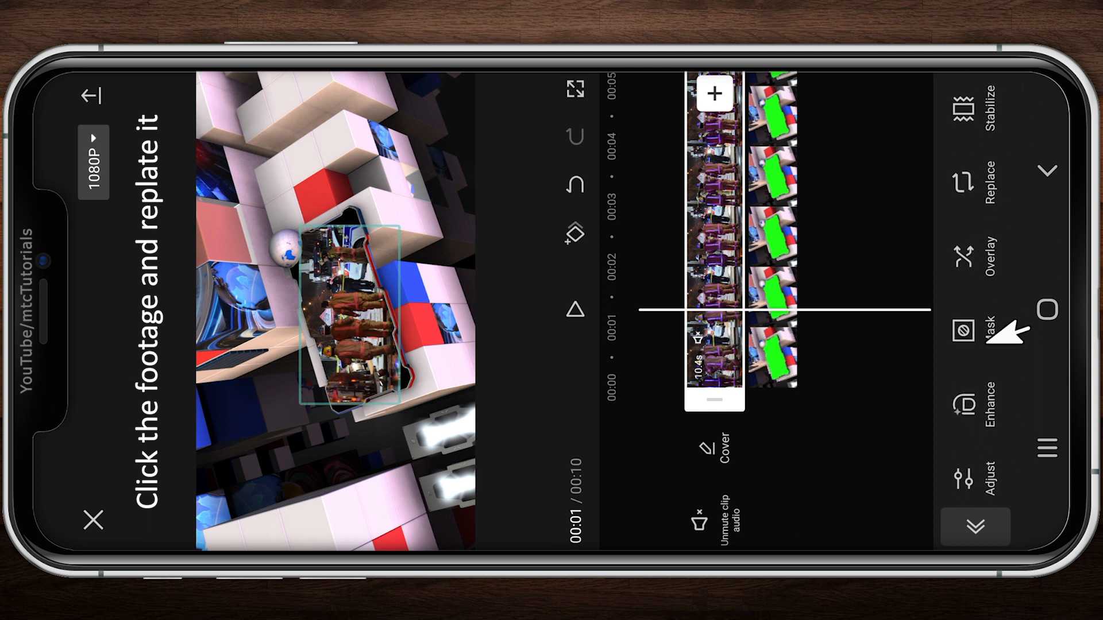
{"action": "left_click", "coordinate": [987, 195]}
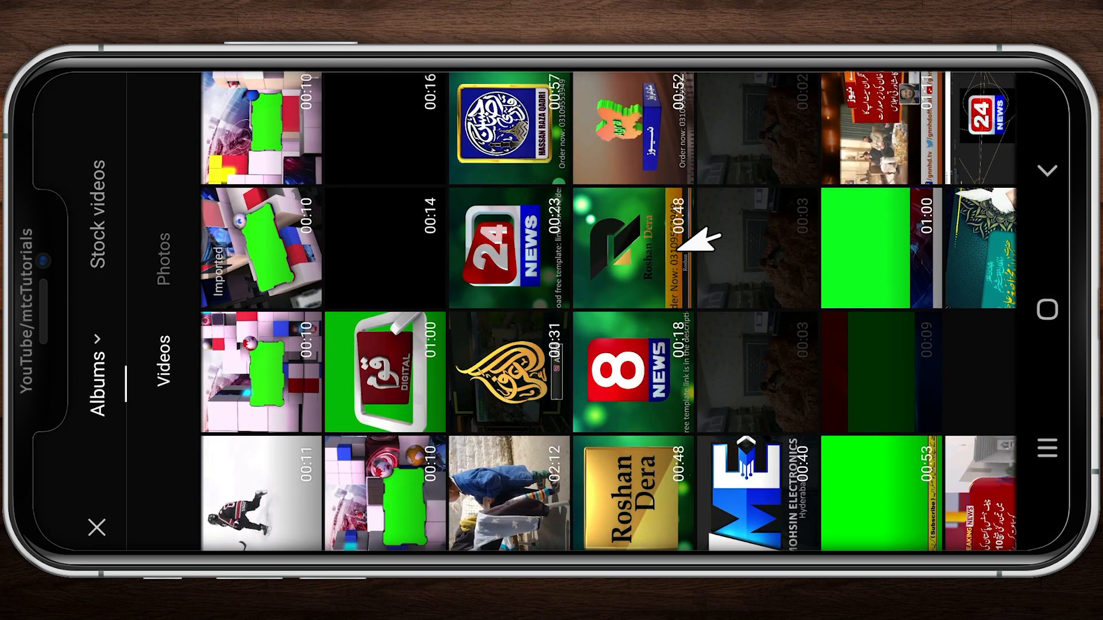
Swap in the crowded street video as footage and export the clip to the device.
{"action": "scroll", "scroll_direction": "right", "scroll_amount": 3}
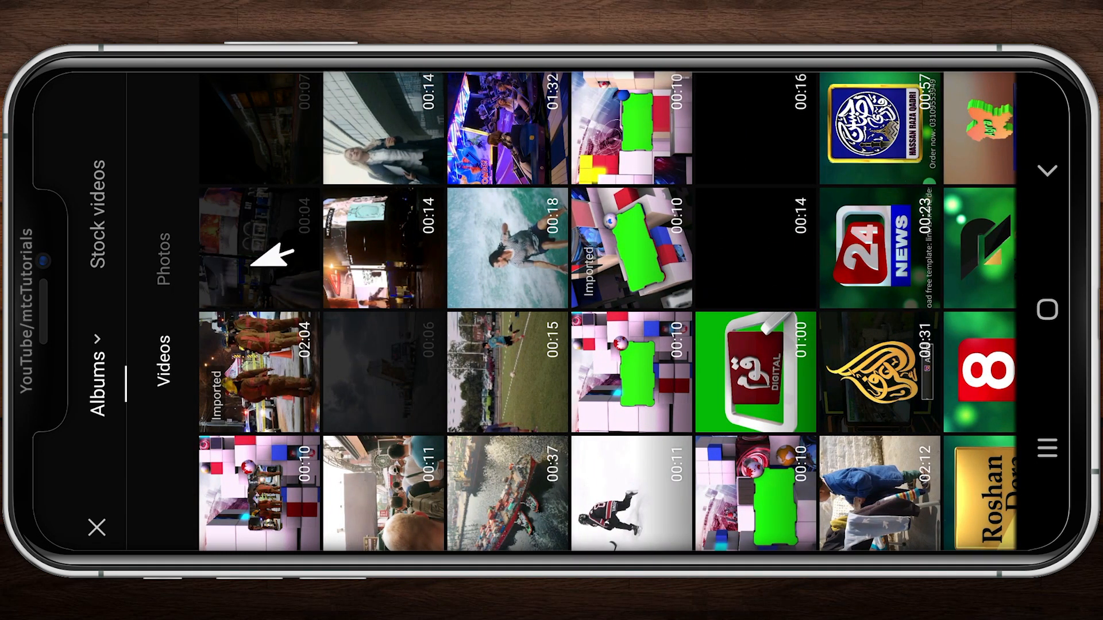
{"action": "mouse_move", "coordinate": [379, 468]}
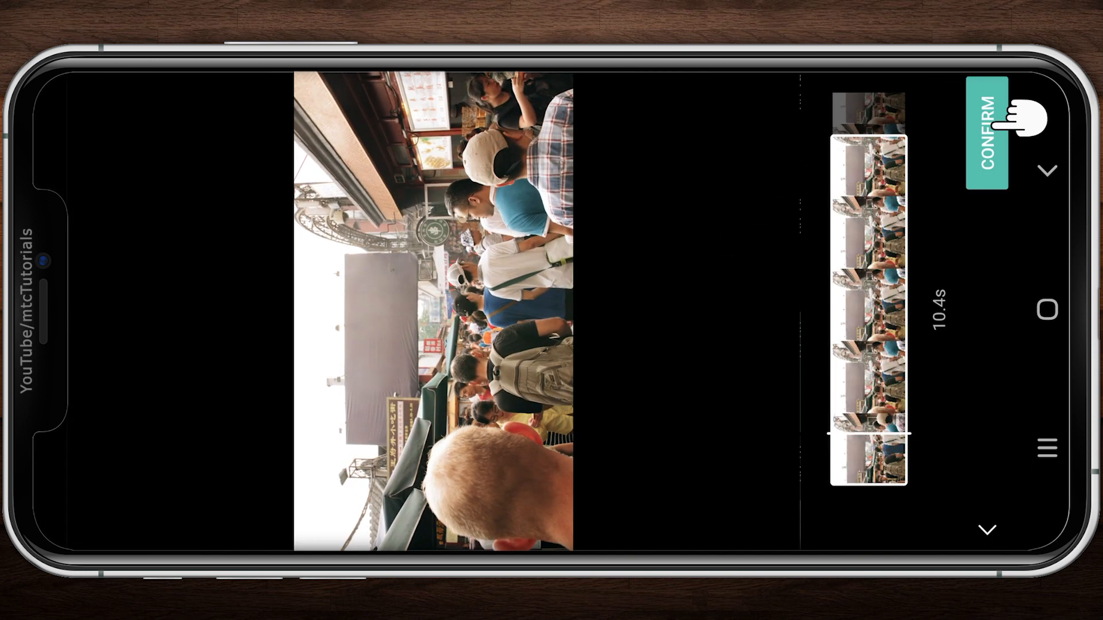
{"action": "left_click", "coordinate": [986, 130]}
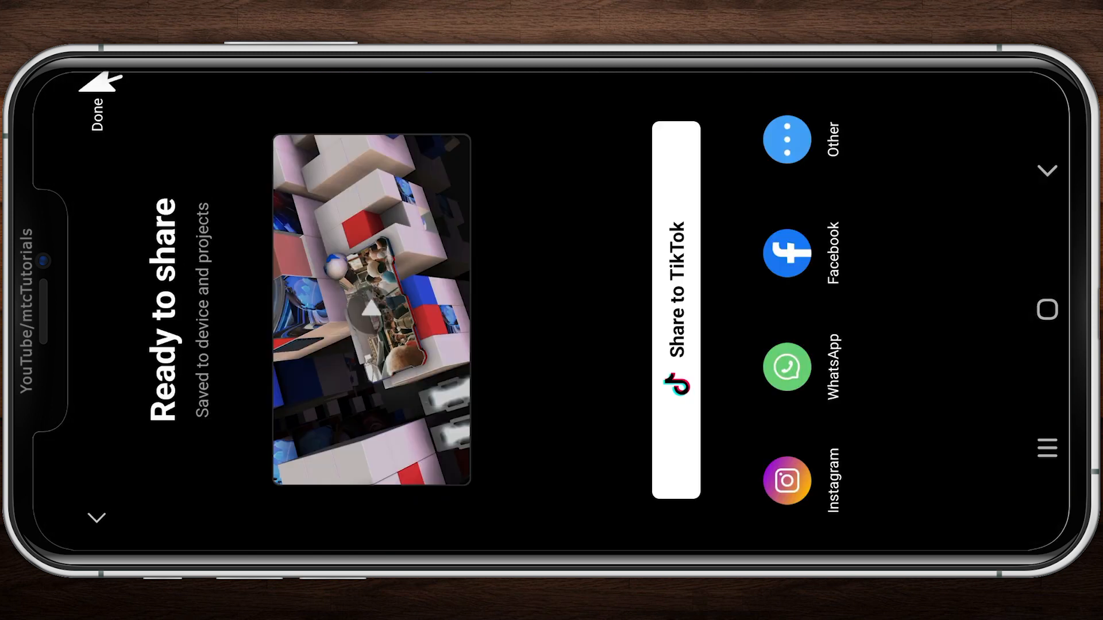
Close the share screen and leave the editor for the home project list.
{"action": "left_click", "coordinate": [98, 91]}
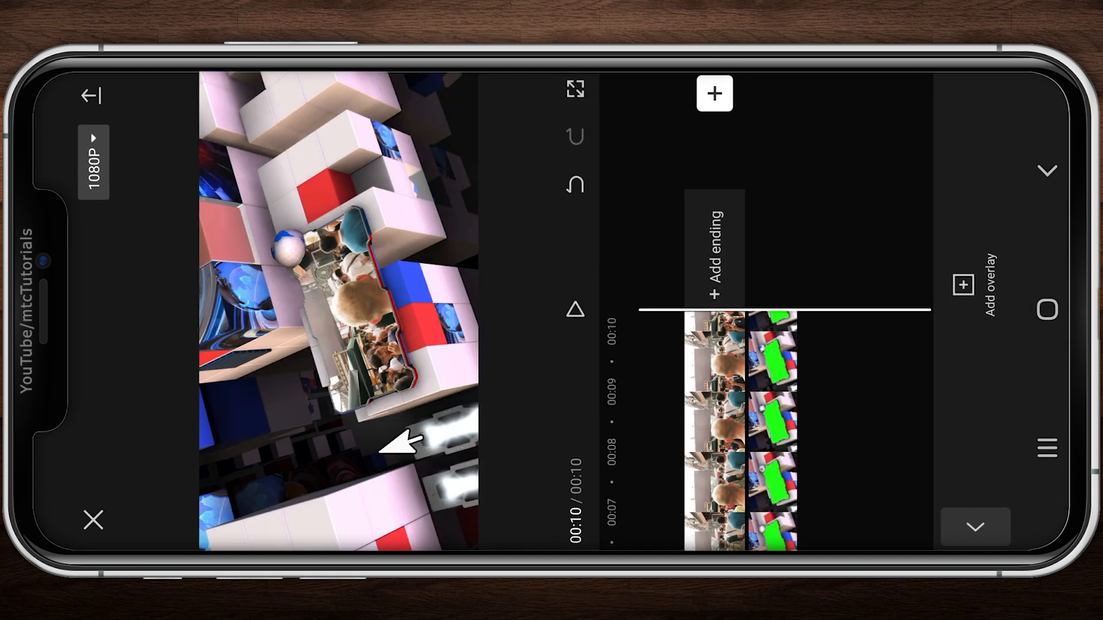
{"action": "left_click", "coordinate": [711, 423]}
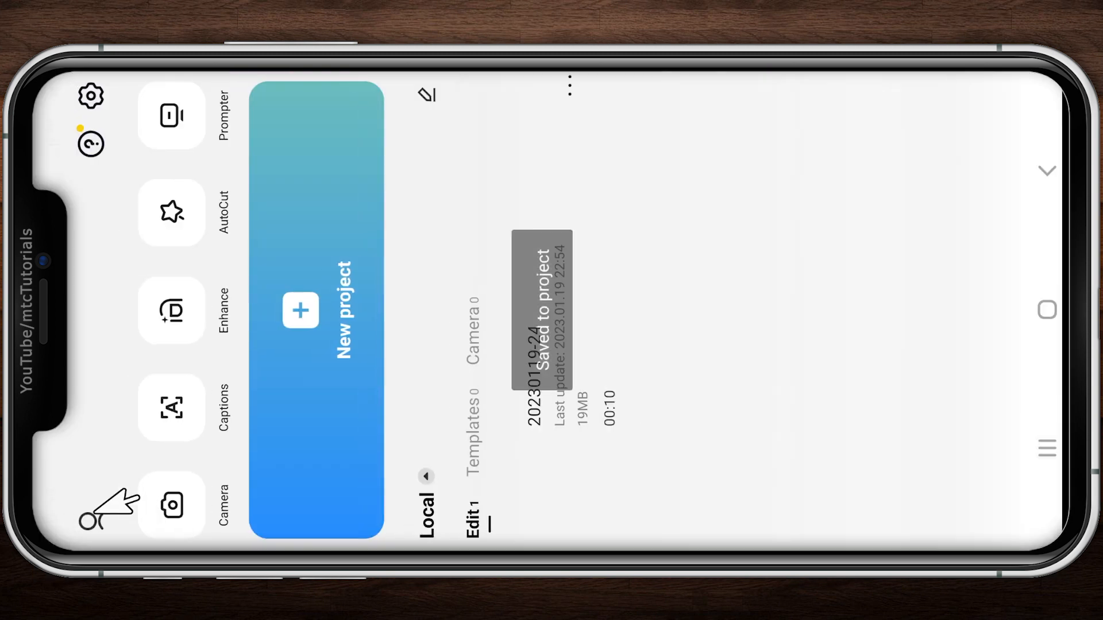
Start a new project from the eight exported frame clips in chosen order.
{"action": "left_click", "coordinate": [300, 310]}
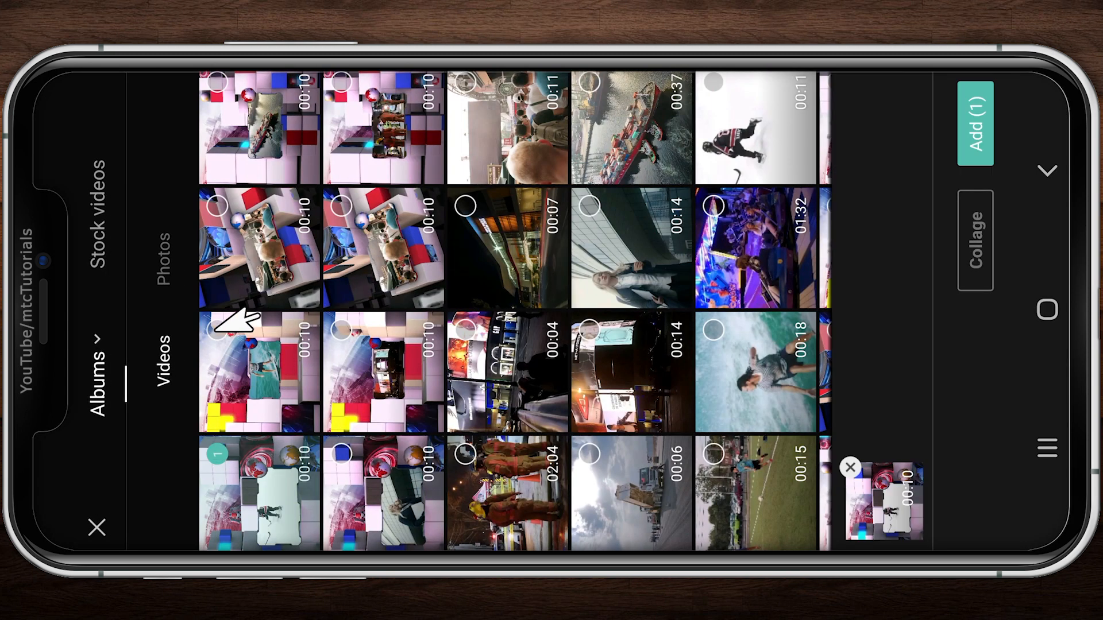
{"action": "left_click", "coordinate": [259, 129]}
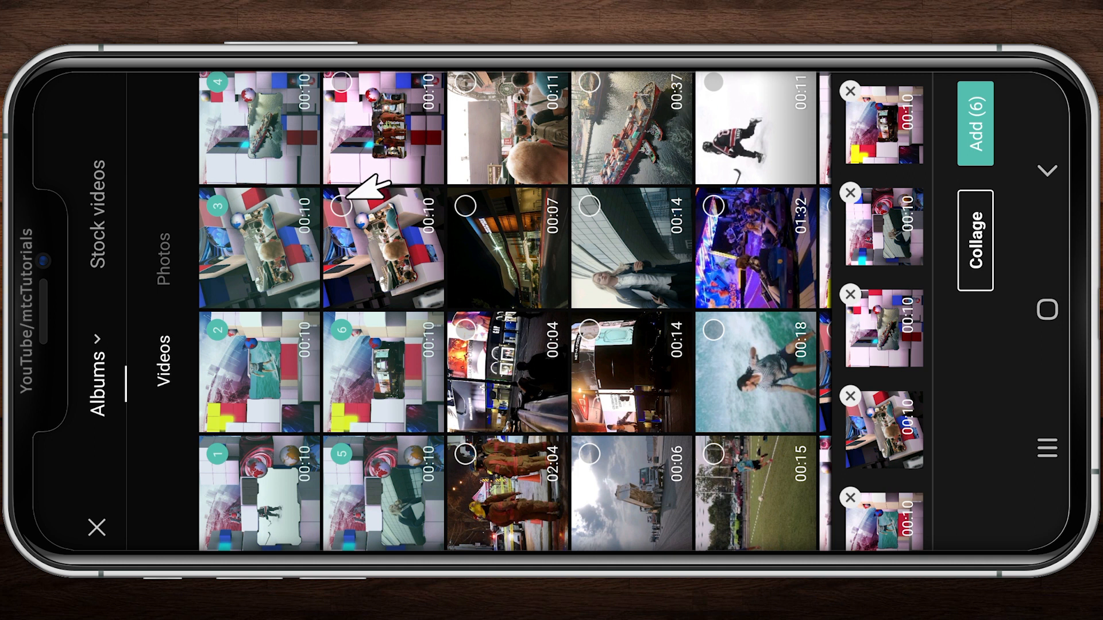
{"action": "left_click", "coordinate": [383, 127]}
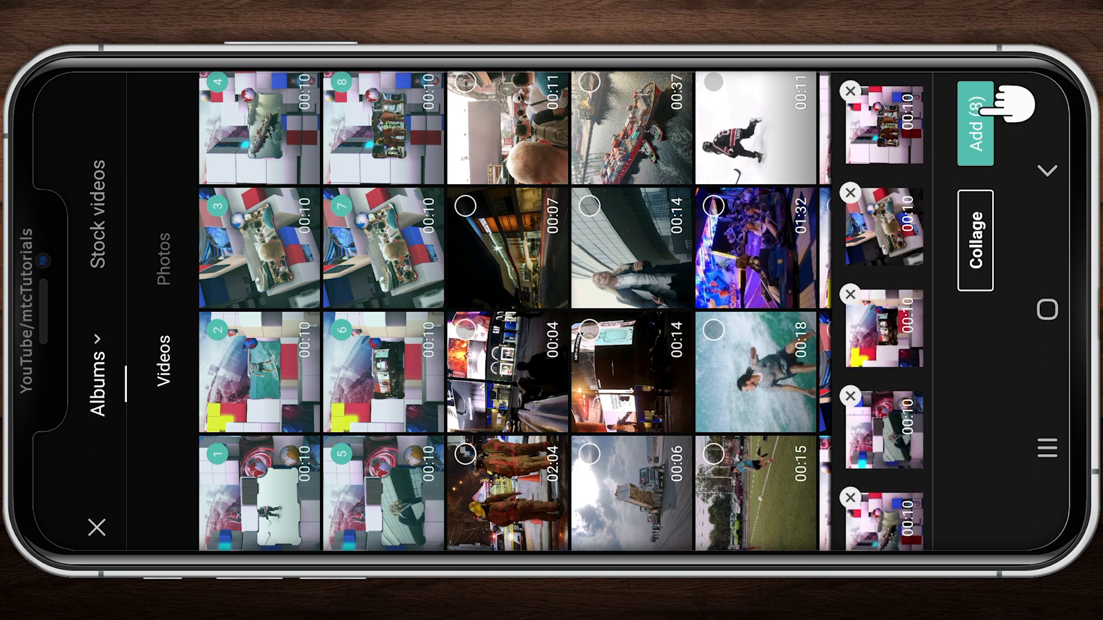
{"action": "left_click", "coordinate": [975, 125]}
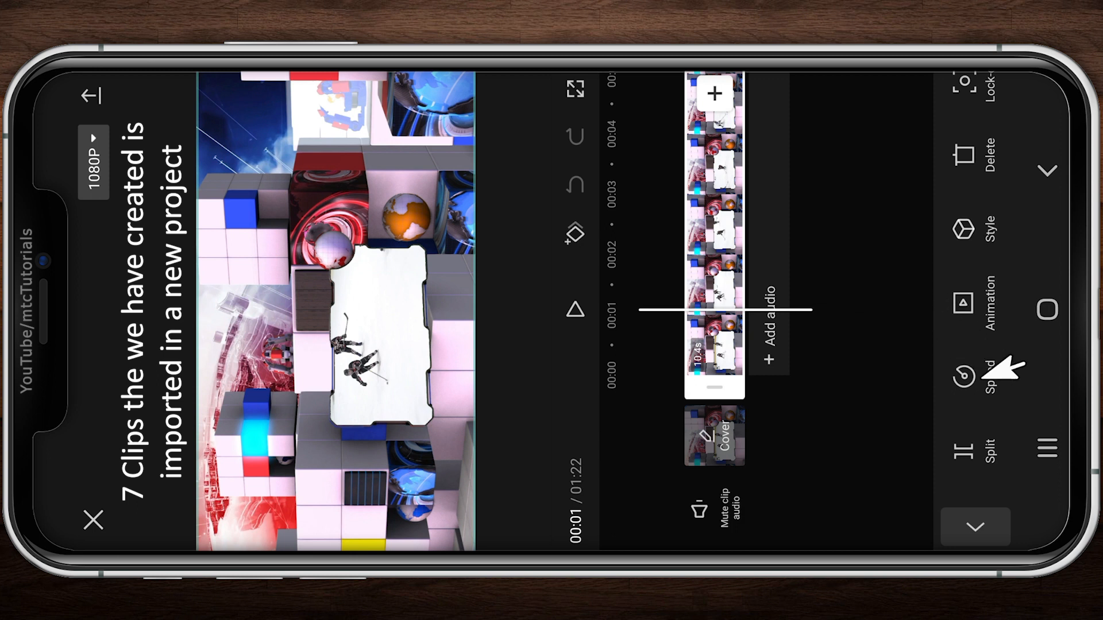
Set each frame clip's speed to 2.0x, halving the project to 41 seconds.
{"action": "left_click", "coordinate": [990, 376]}
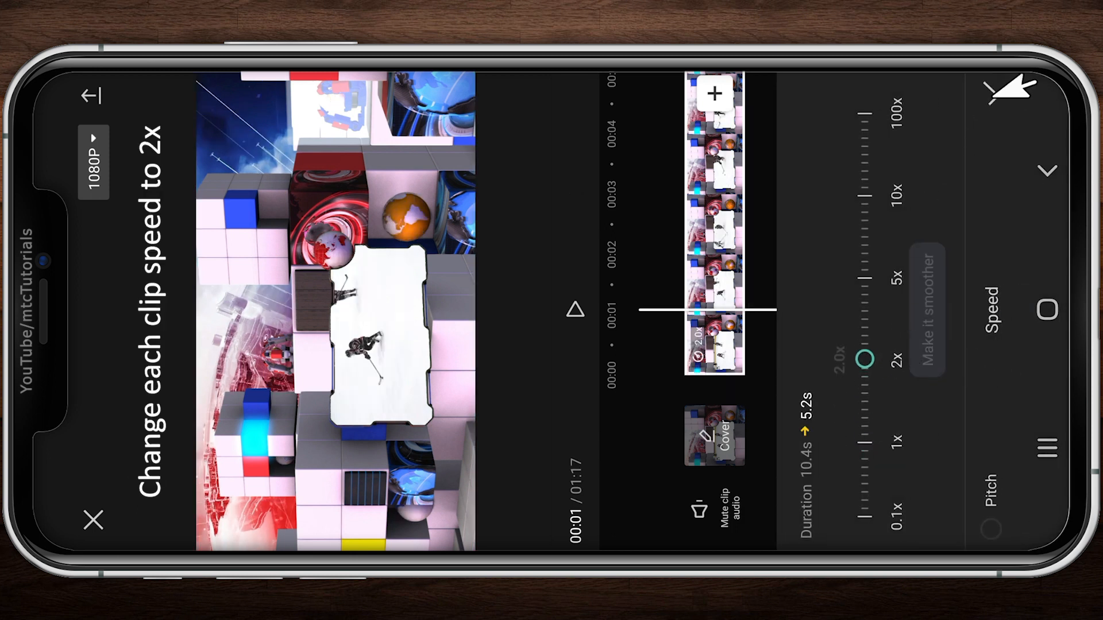
{"action": "left_click", "coordinate": [1007, 90]}
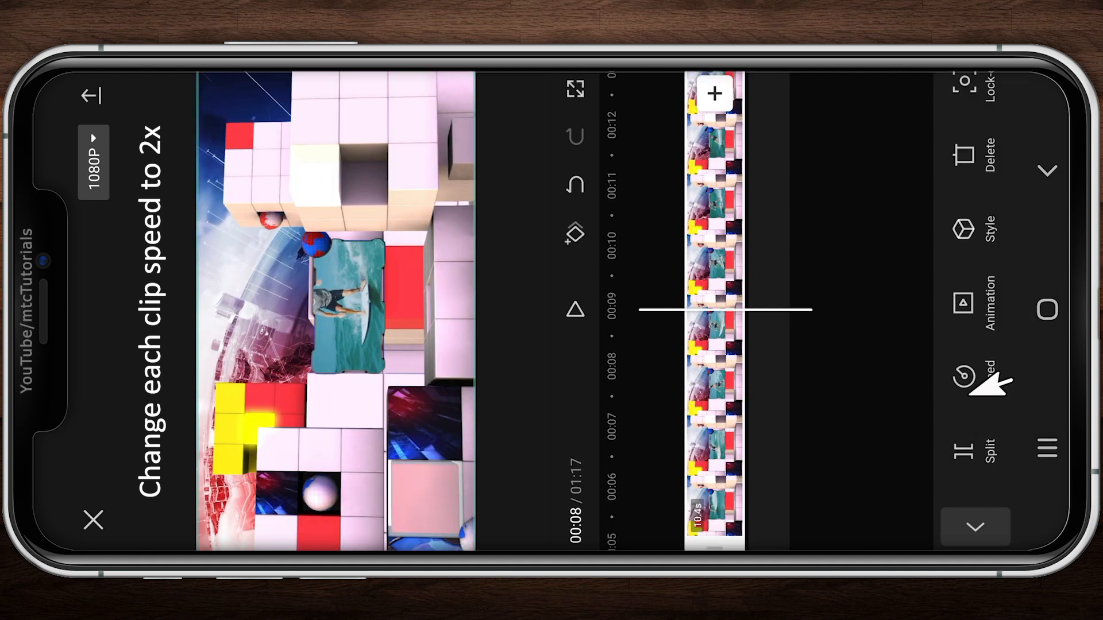
{"action": "left_click", "coordinate": [964, 379]}
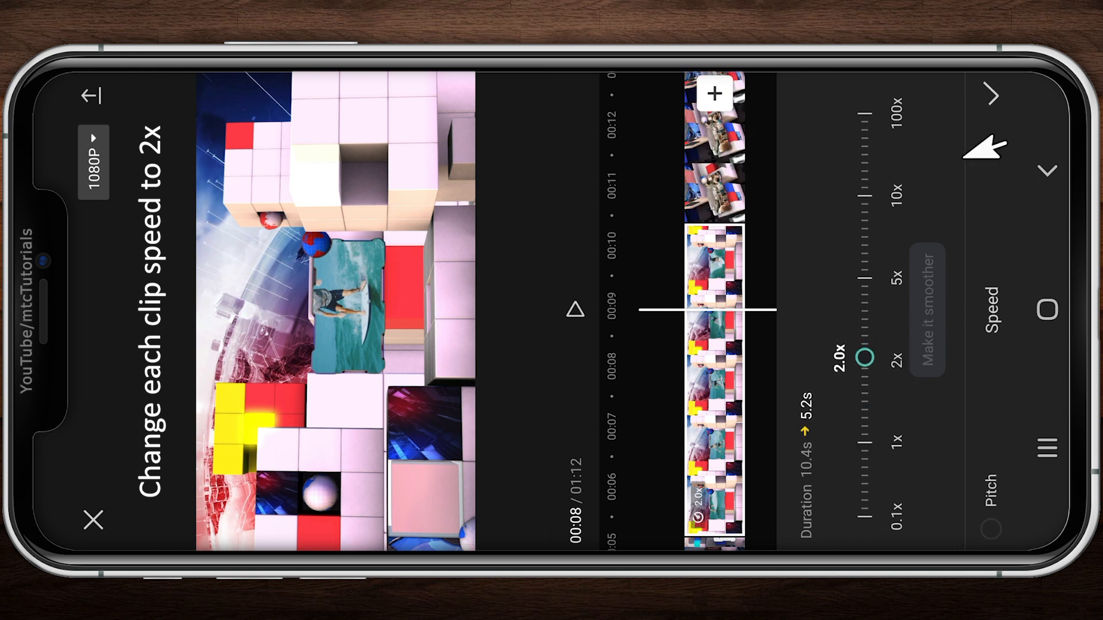
{"action": "left_click", "coordinate": [1048, 170]}
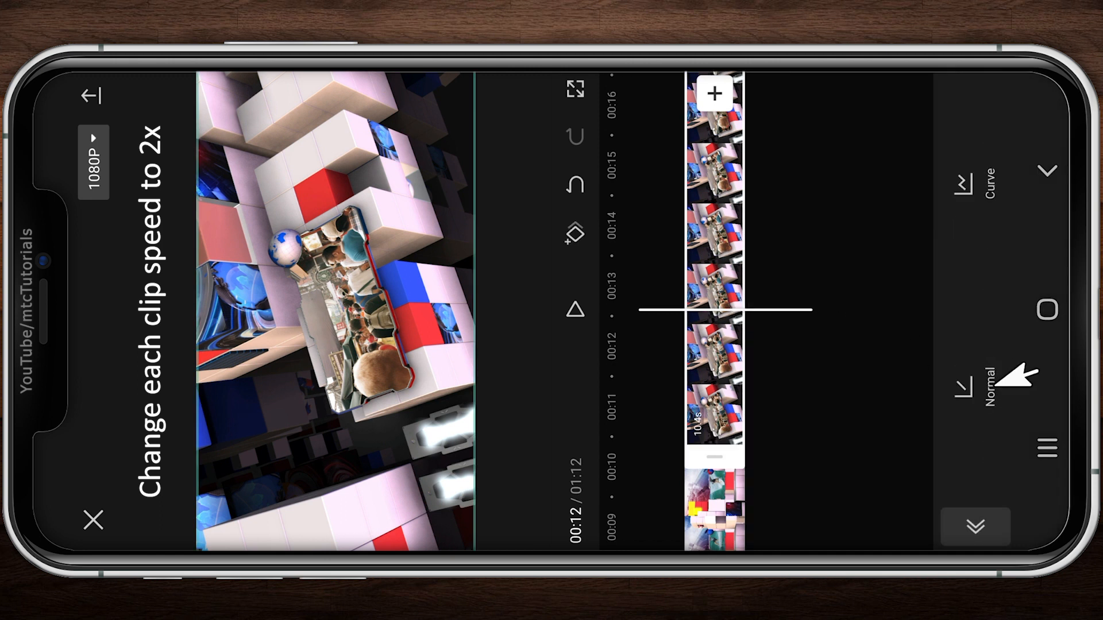
{"action": "left_click", "coordinate": [987, 376]}
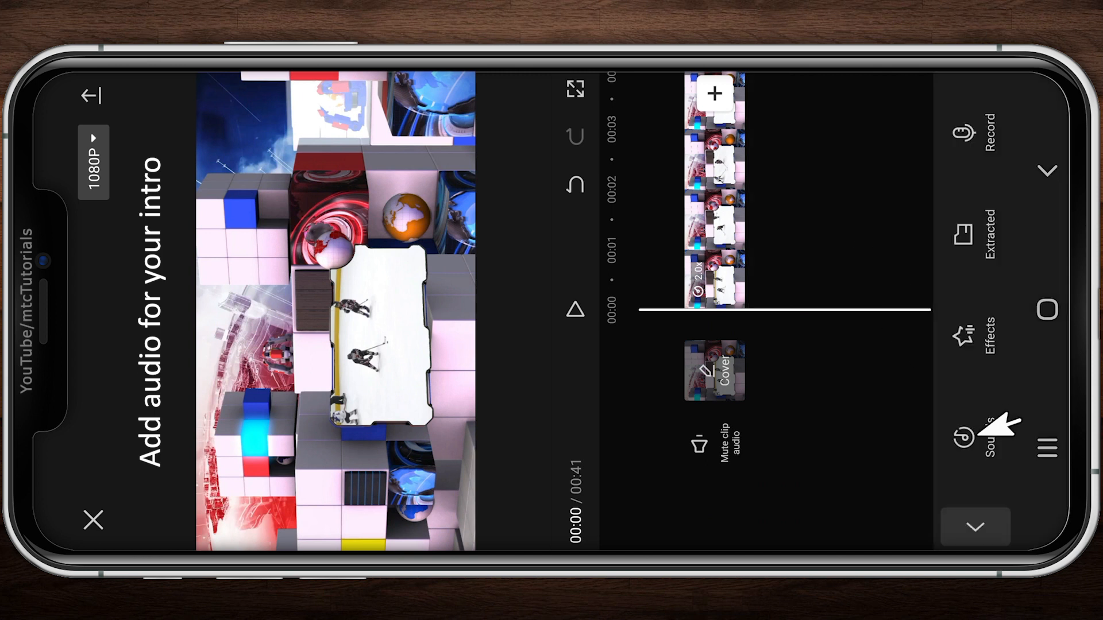
Add the extracted audio track under the clips and start Match cut beat marking.
{"action": "left_click", "coordinate": [987, 440]}
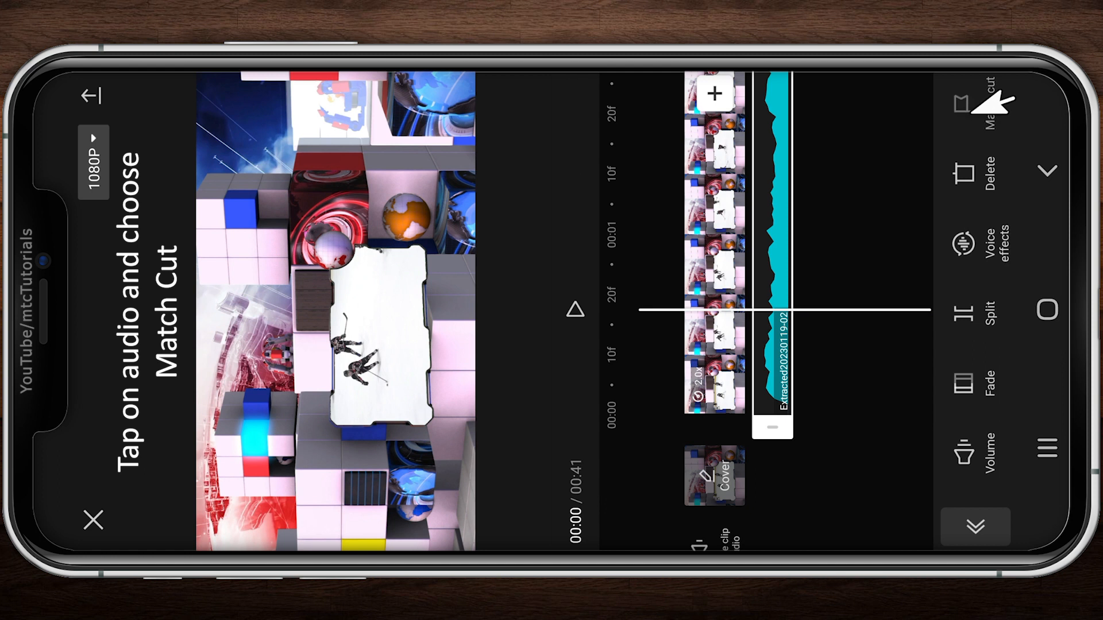
{"action": "left_click", "coordinate": [989, 105]}
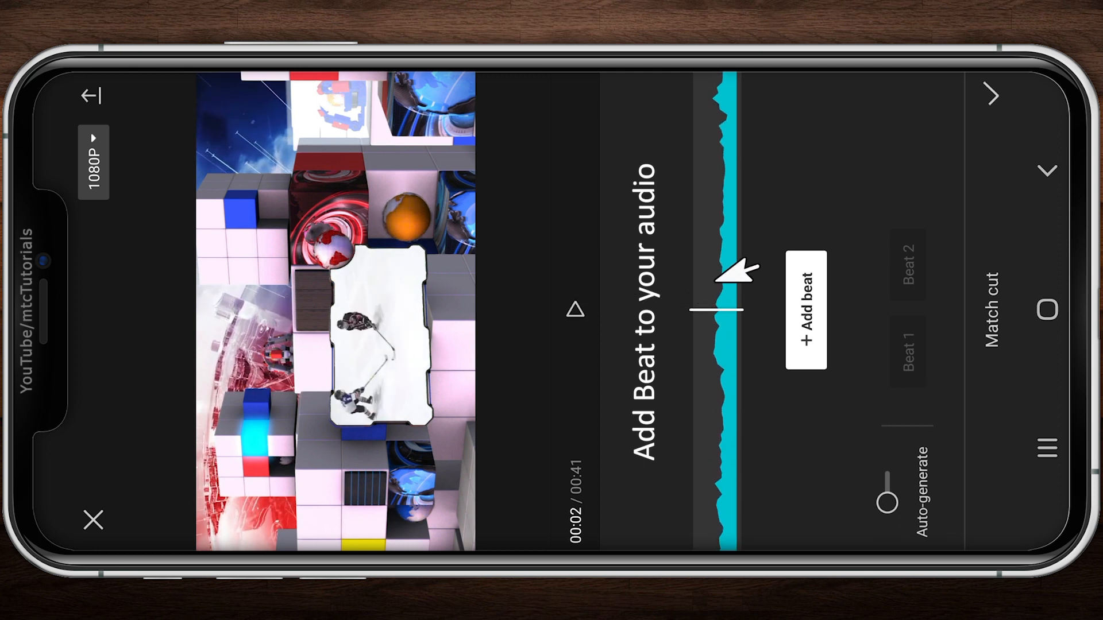
Mark three beat points on the audio track during playback, then confirm.
{"action": "left_click", "coordinate": [805, 312]}
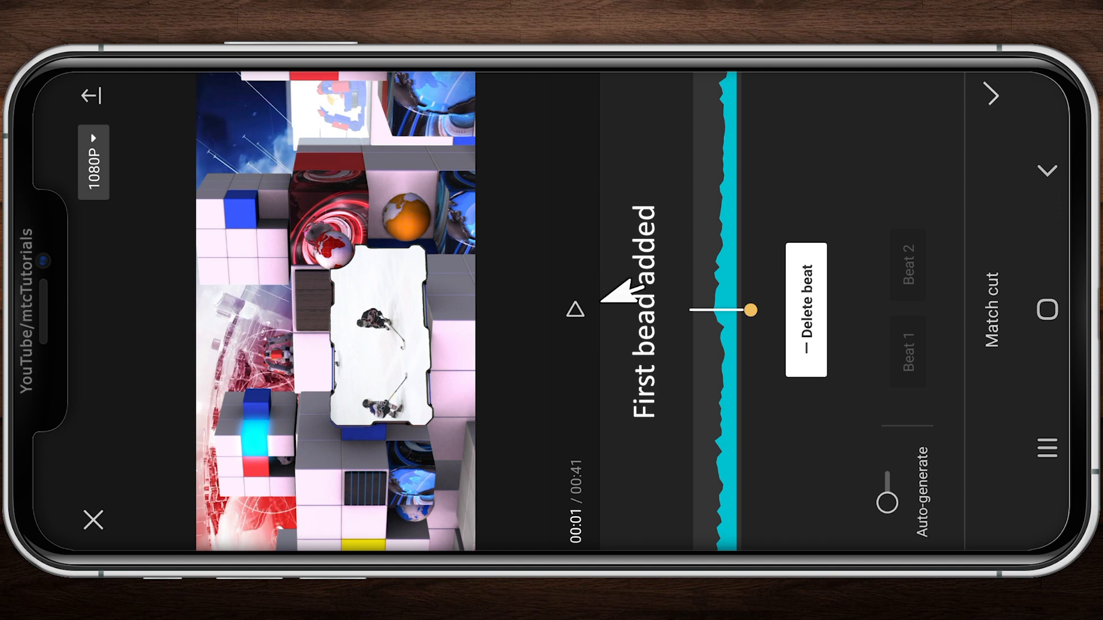
{"action": "left_click", "coordinate": [804, 310]}
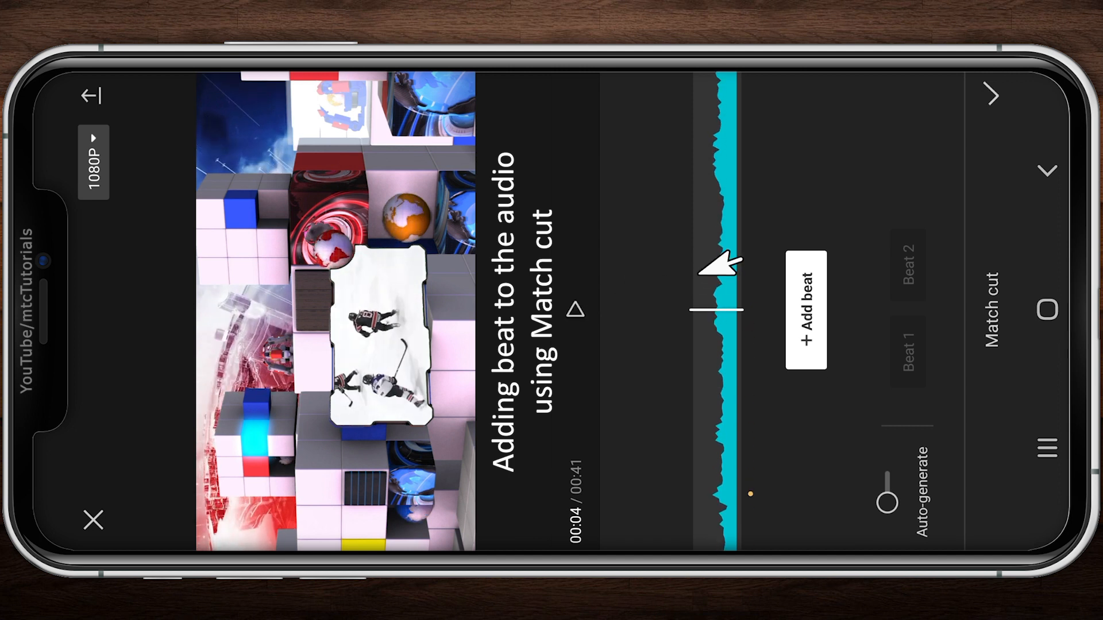
{"action": "left_click", "coordinate": [805, 310]}
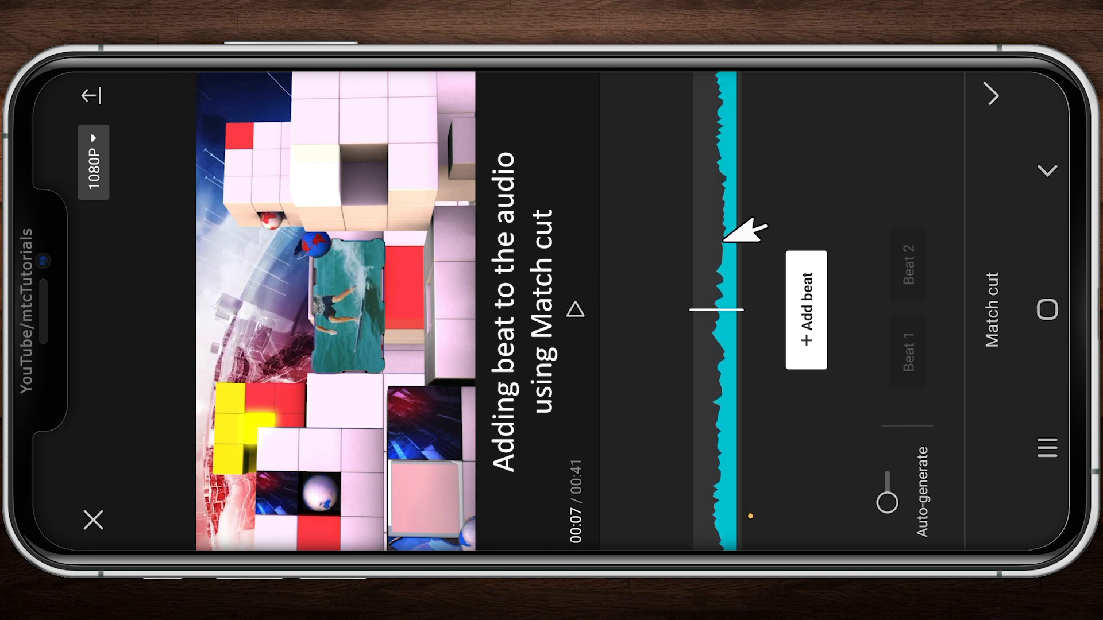
{"action": "left_click", "coordinate": [804, 310]}
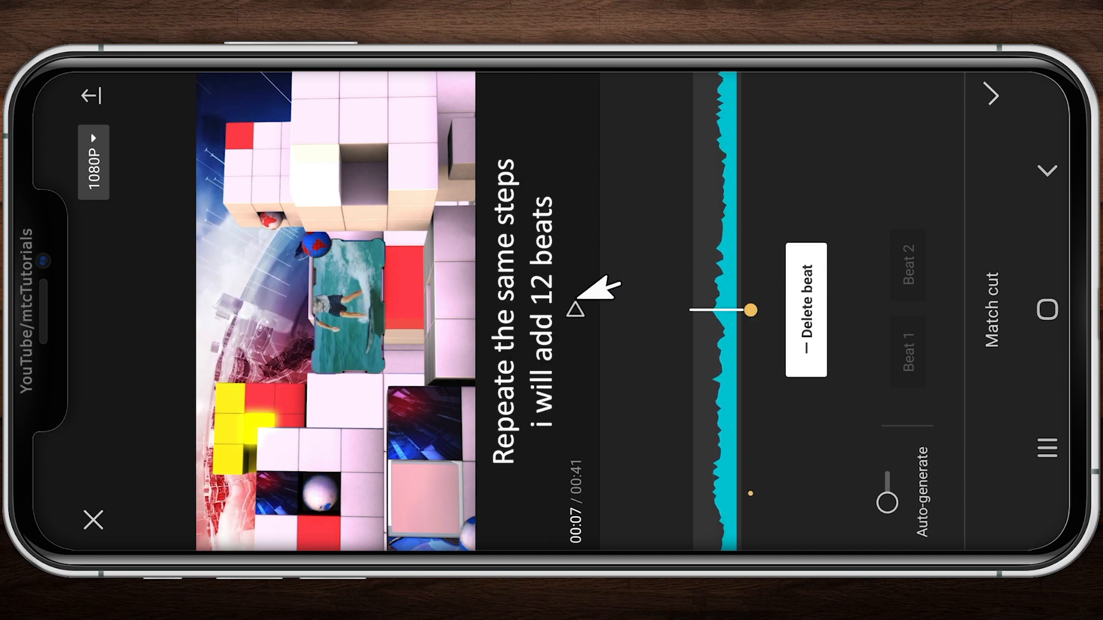
{"action": "left_click", "coordinate": [805, 310]}
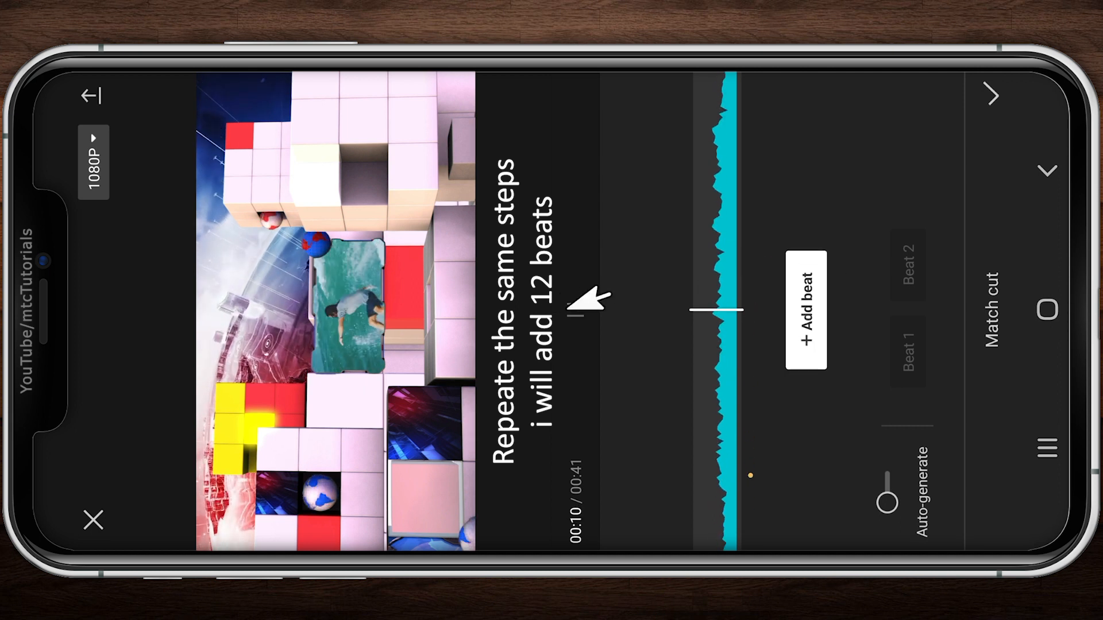
{"action": "left_click", "coordinate": [805, 312]}
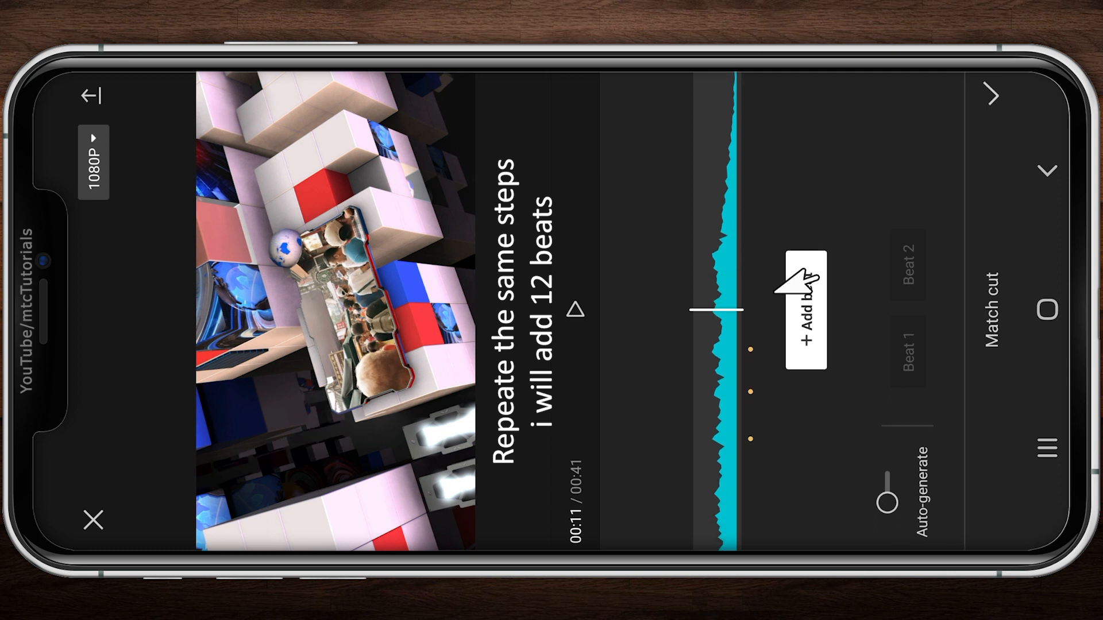
{"action": "left_click", "coordinate": [805, 314]}
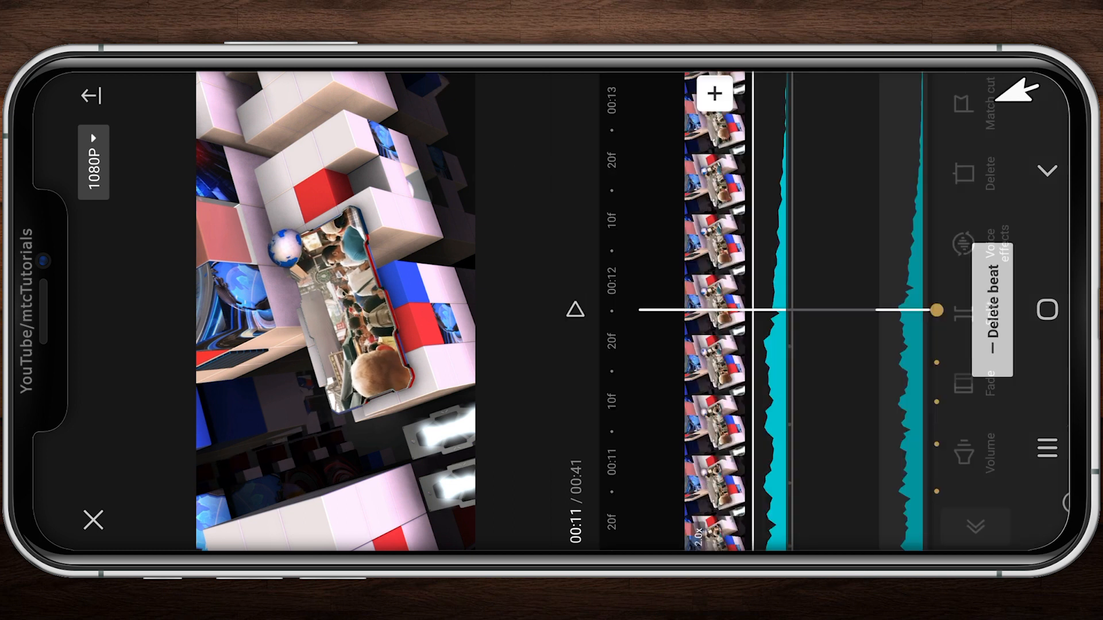
{"action": "left_click", "coordinate": [990, 309]}
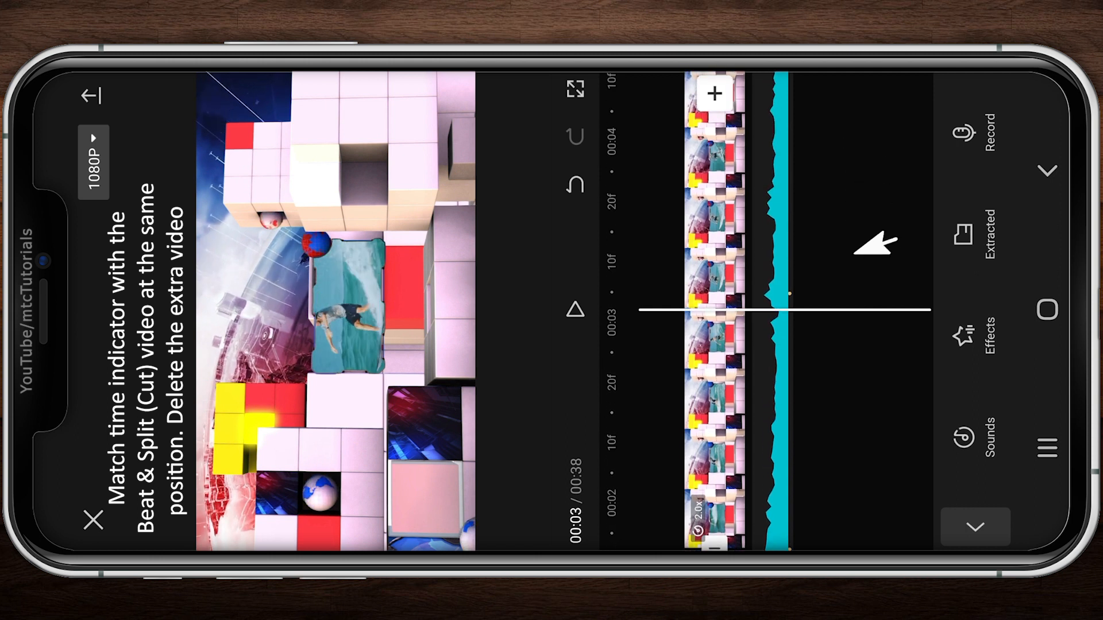
Move the playhead to a beat marker and split the selected clip there.
{"action": "left_click", "coordinate": [714, 310]}
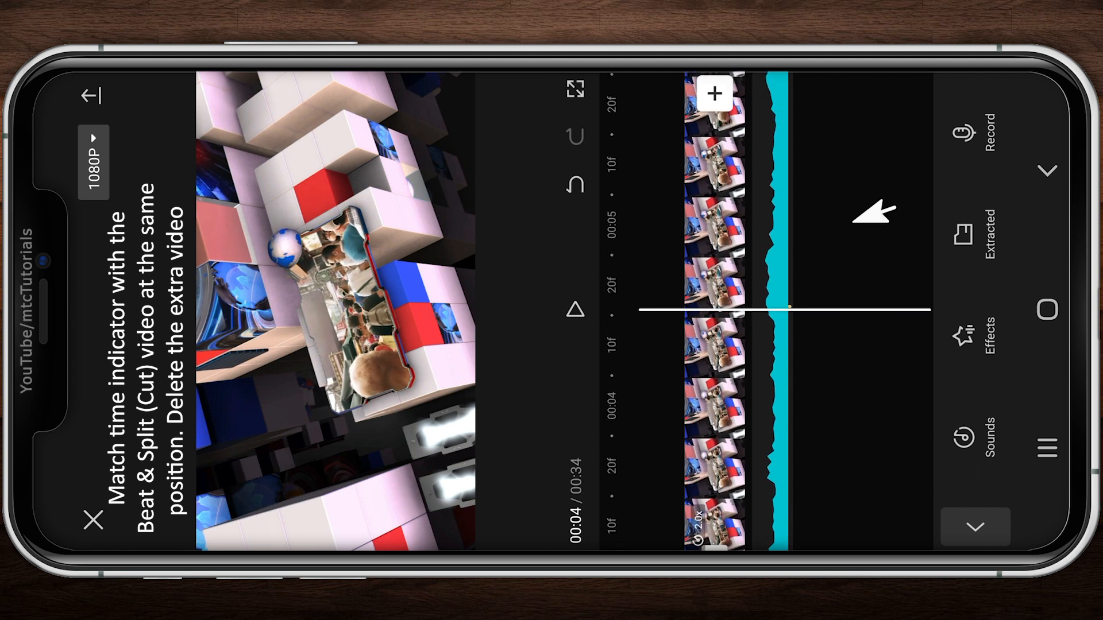
{"action": "left_click", "coordinate": [713, 310]}
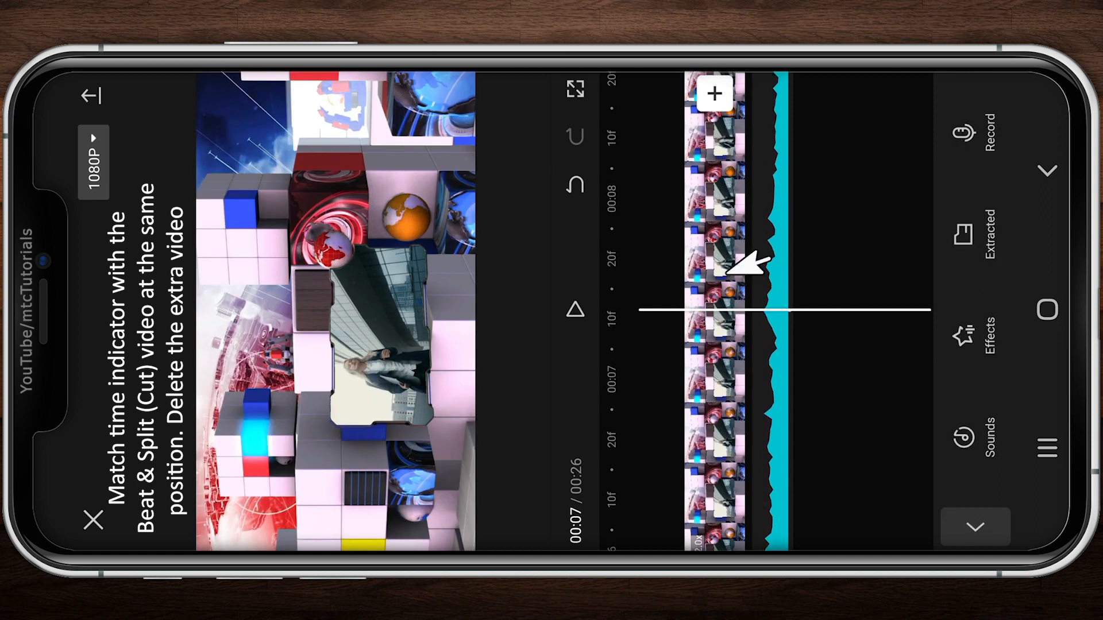
{"action": "left_click", "coordinate": [718, 253]}
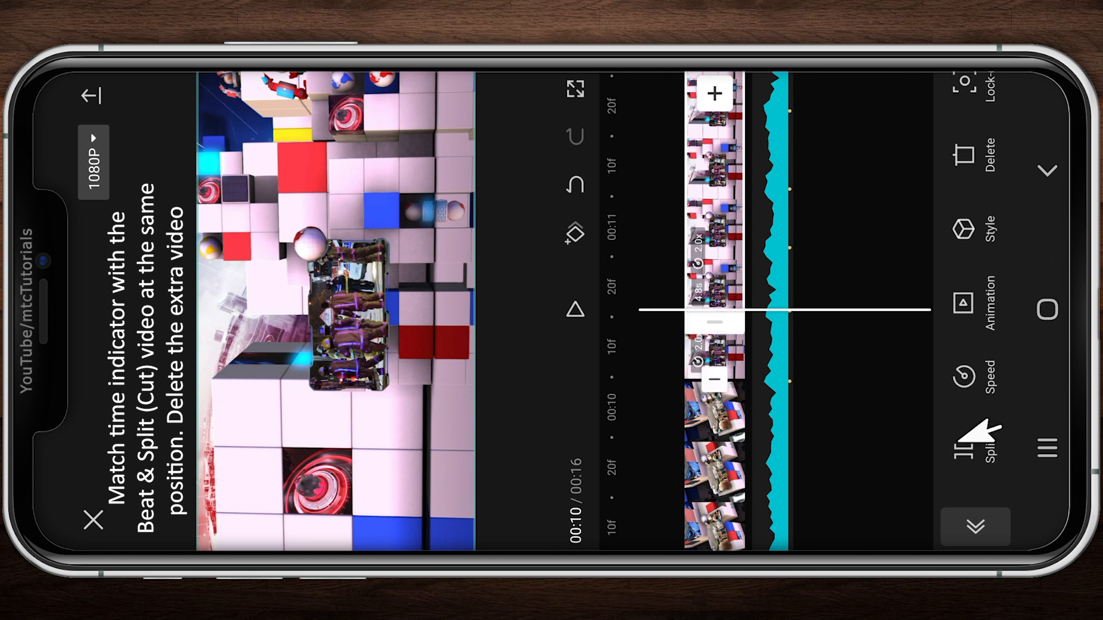
{"action": "left_click", "coordinate": [988, 151]}
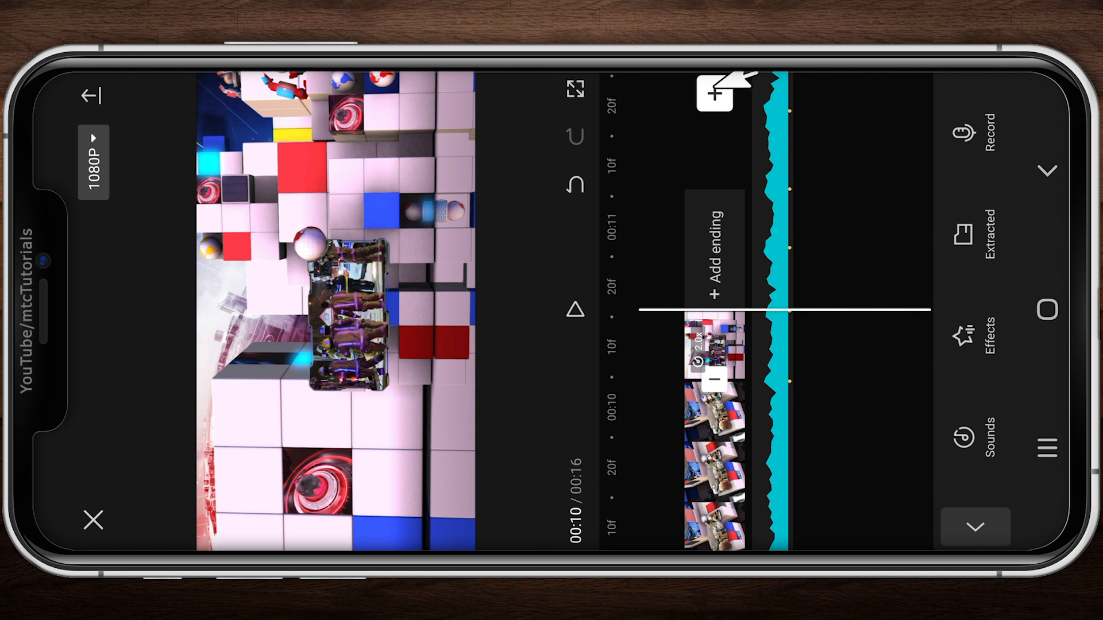
Append five more green-screen frame clips to the end of the timeline.
{"action": "left_click", "coordinate": [713, 95]}
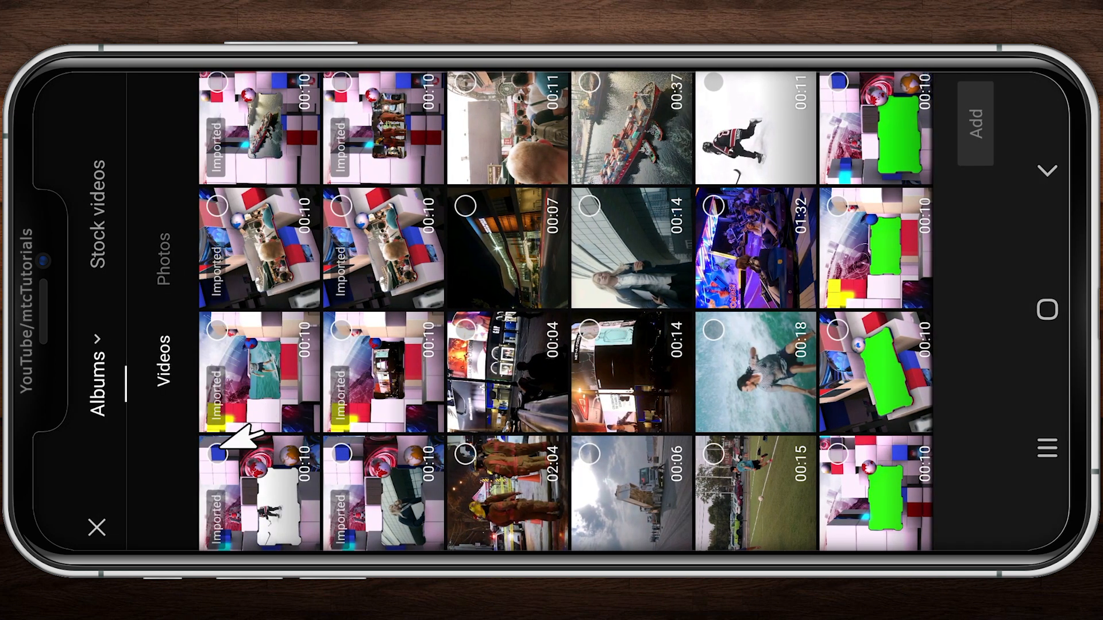
{"action": "left_click", "coordinate": [239, 84]}
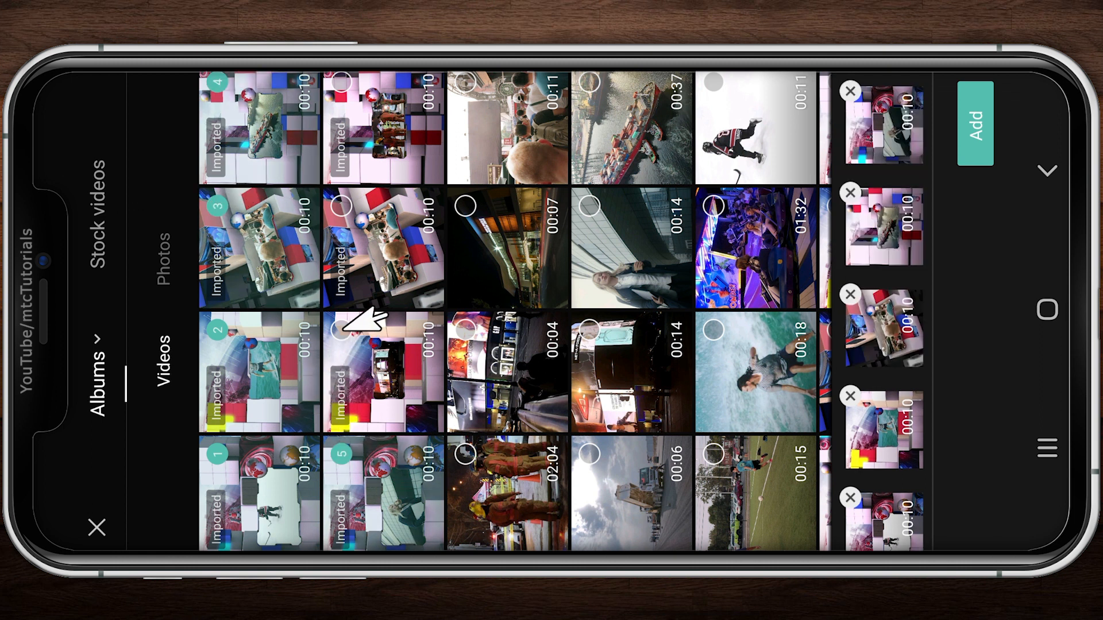
{"action": "left_click", "coordinate": [975, 120]}
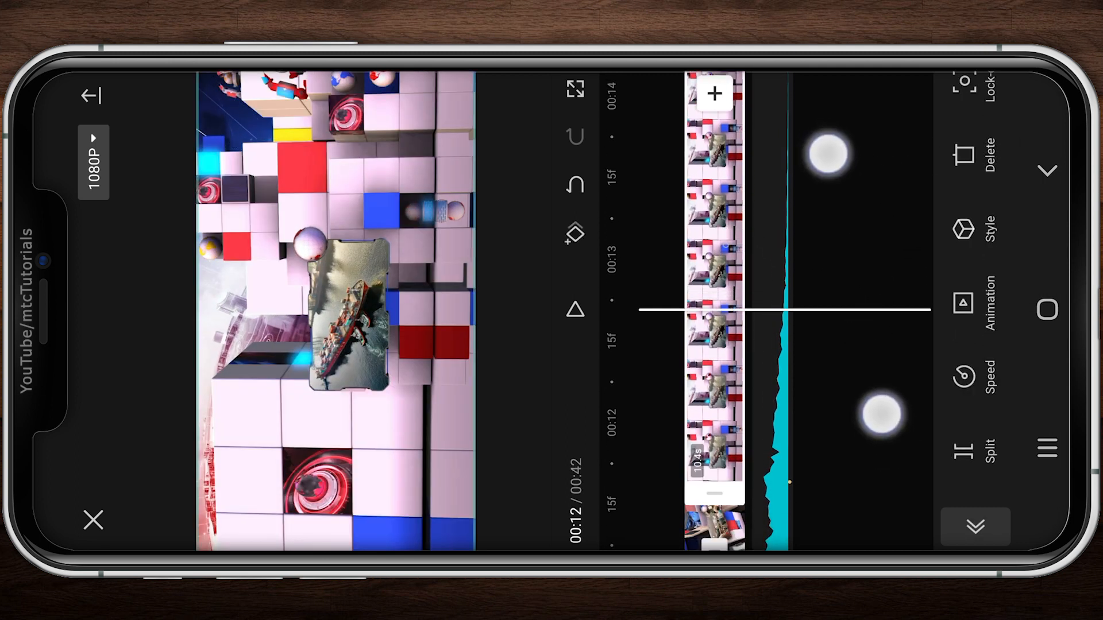
Scroll through the timeline to review the newly added frame clips.
{"action": "scroll", "scroll_direction": "down", "scroll_amount": 3}
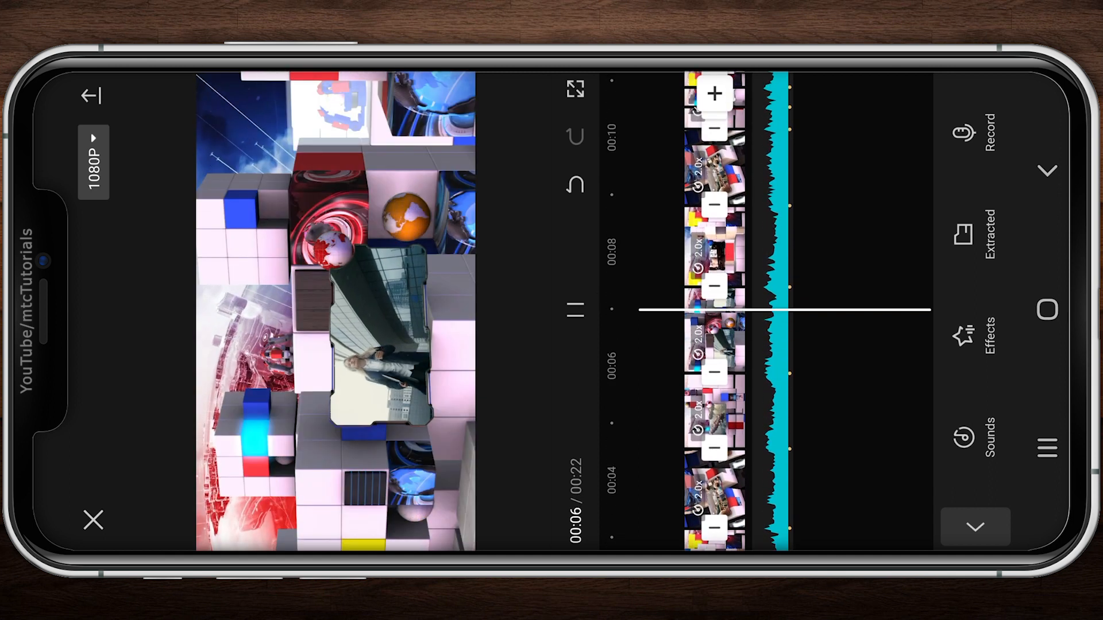
{"action": "scroll", "scroll_direction": "down", "scroll_amount": 3}
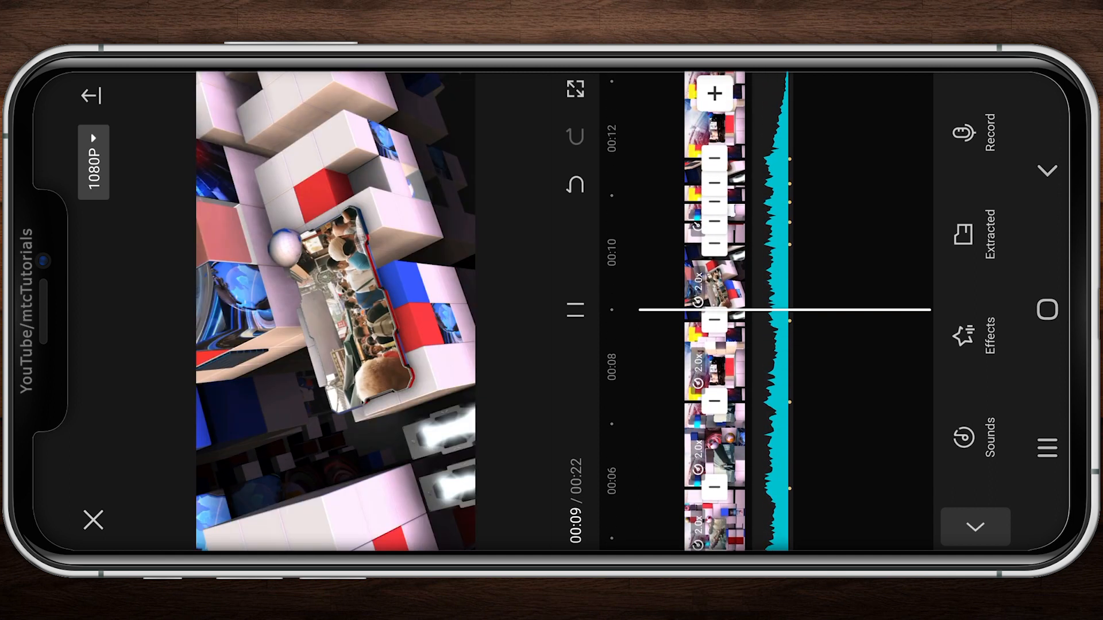
{"action": "scroll", "scroll_direction": "down", "scroll_amount": 3}
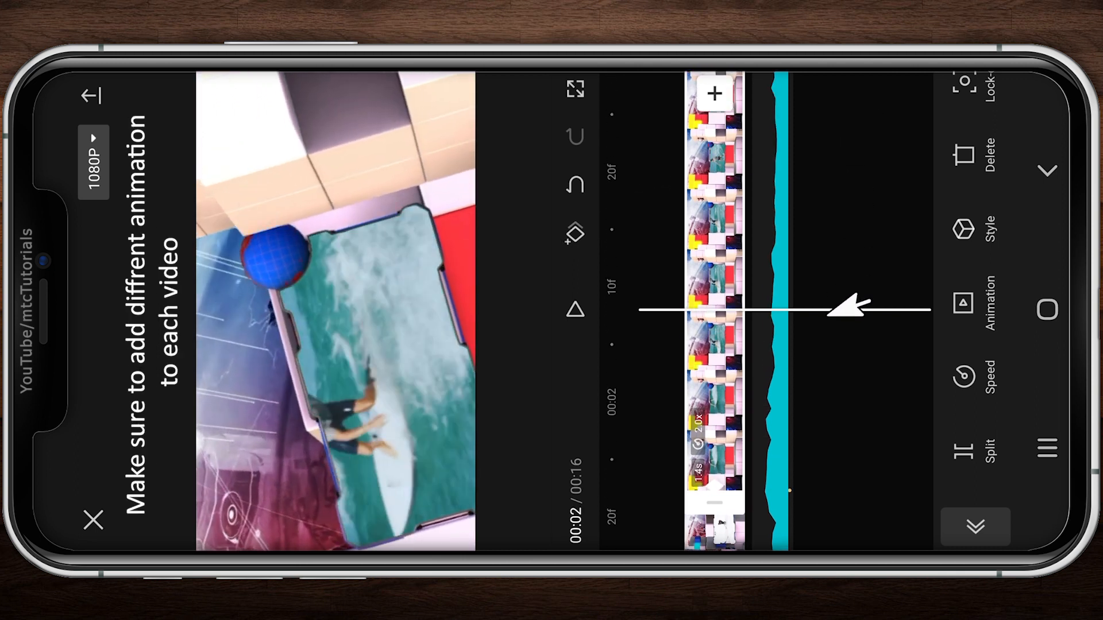
Scroll through the 16-second intro, stepping clip by clip for animation.
{"action": "scroll", "scroll_direction": "down", "scroll_amount": 3}
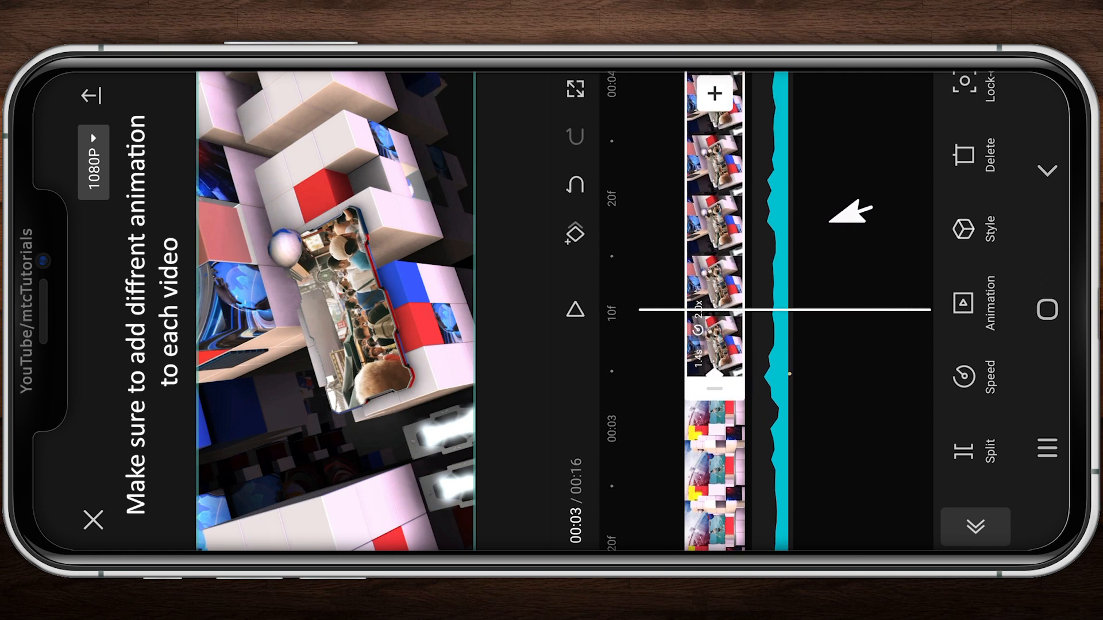
{"action": "scroll", "scroll_direction": "down", "scroll_amount": 3}
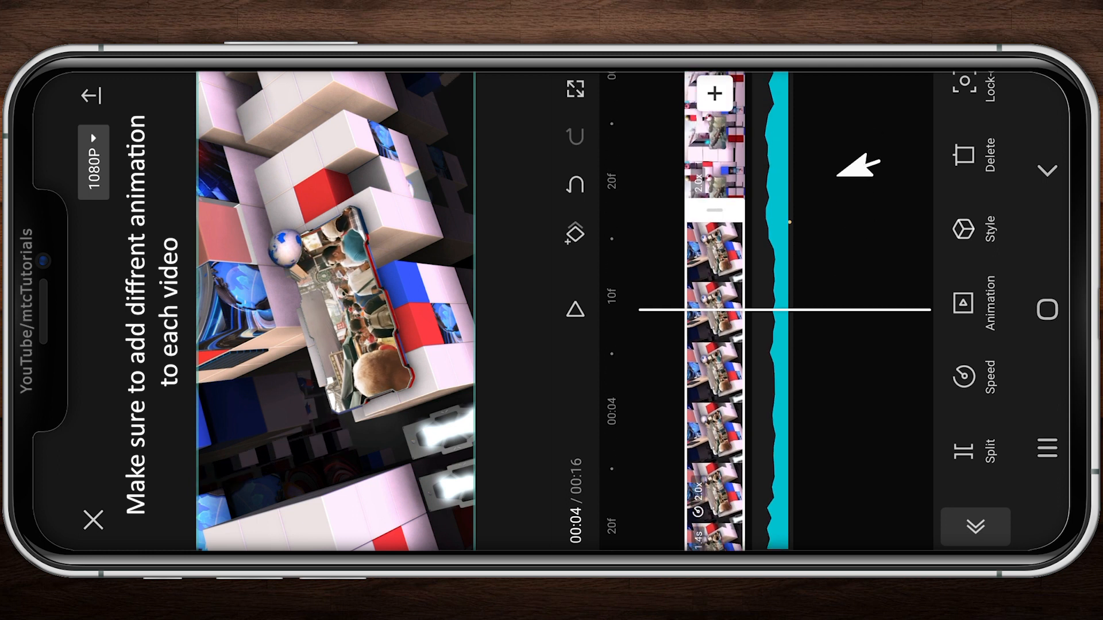